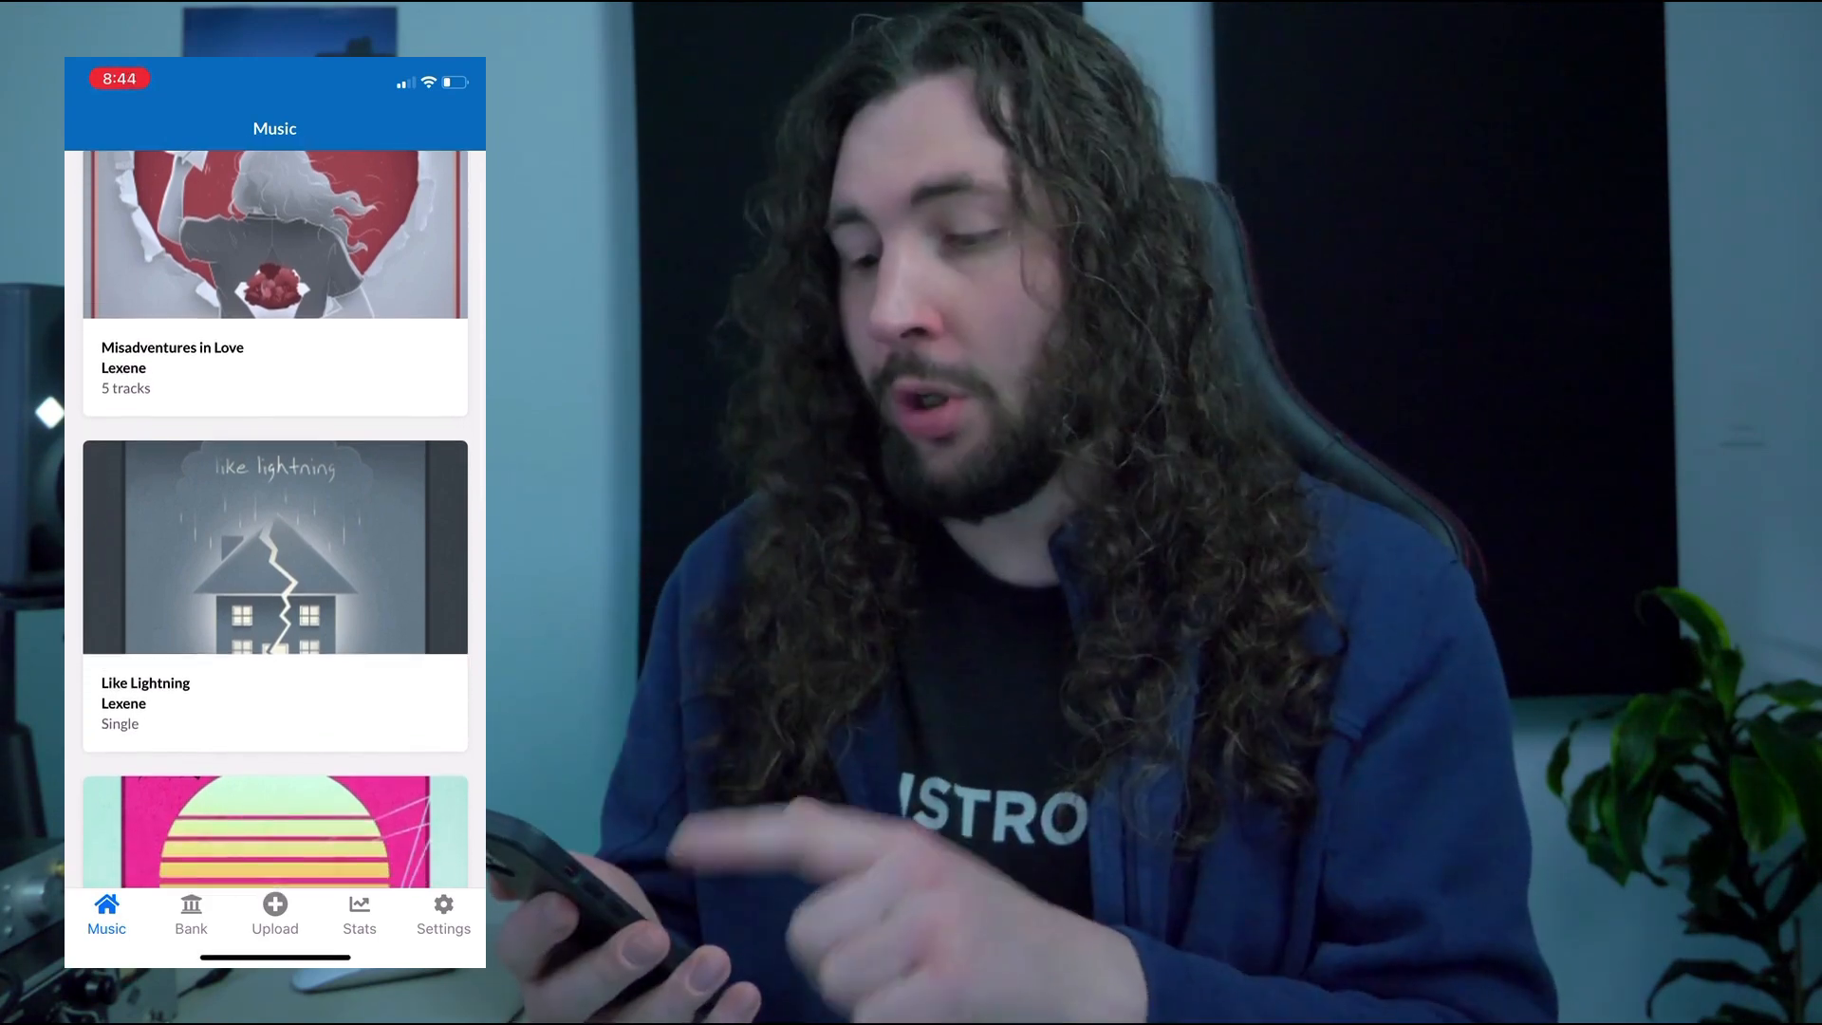
Step: View DistroKid's streaming stats, then scroll the Upload page's streaming services checklist
{"action": "left_click", "coordinate": [190, 912]}
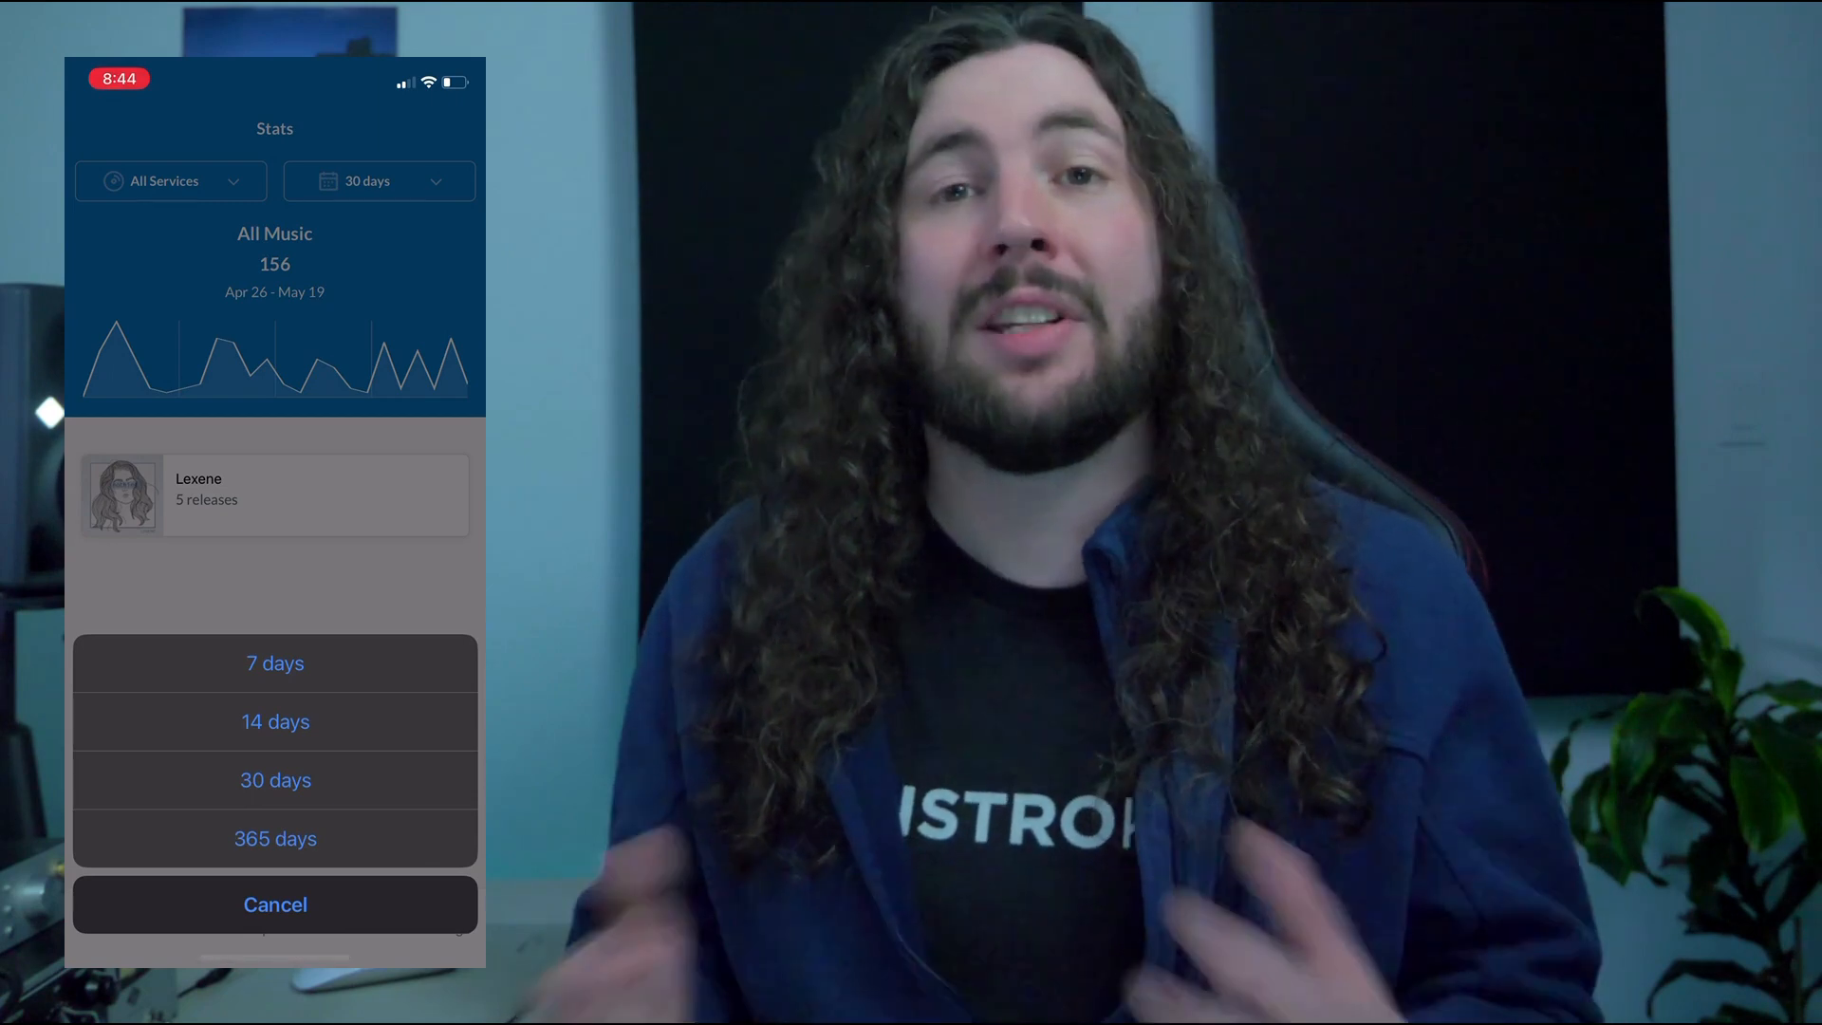
{"action": "left_click", "coordinate": [274, 914]}
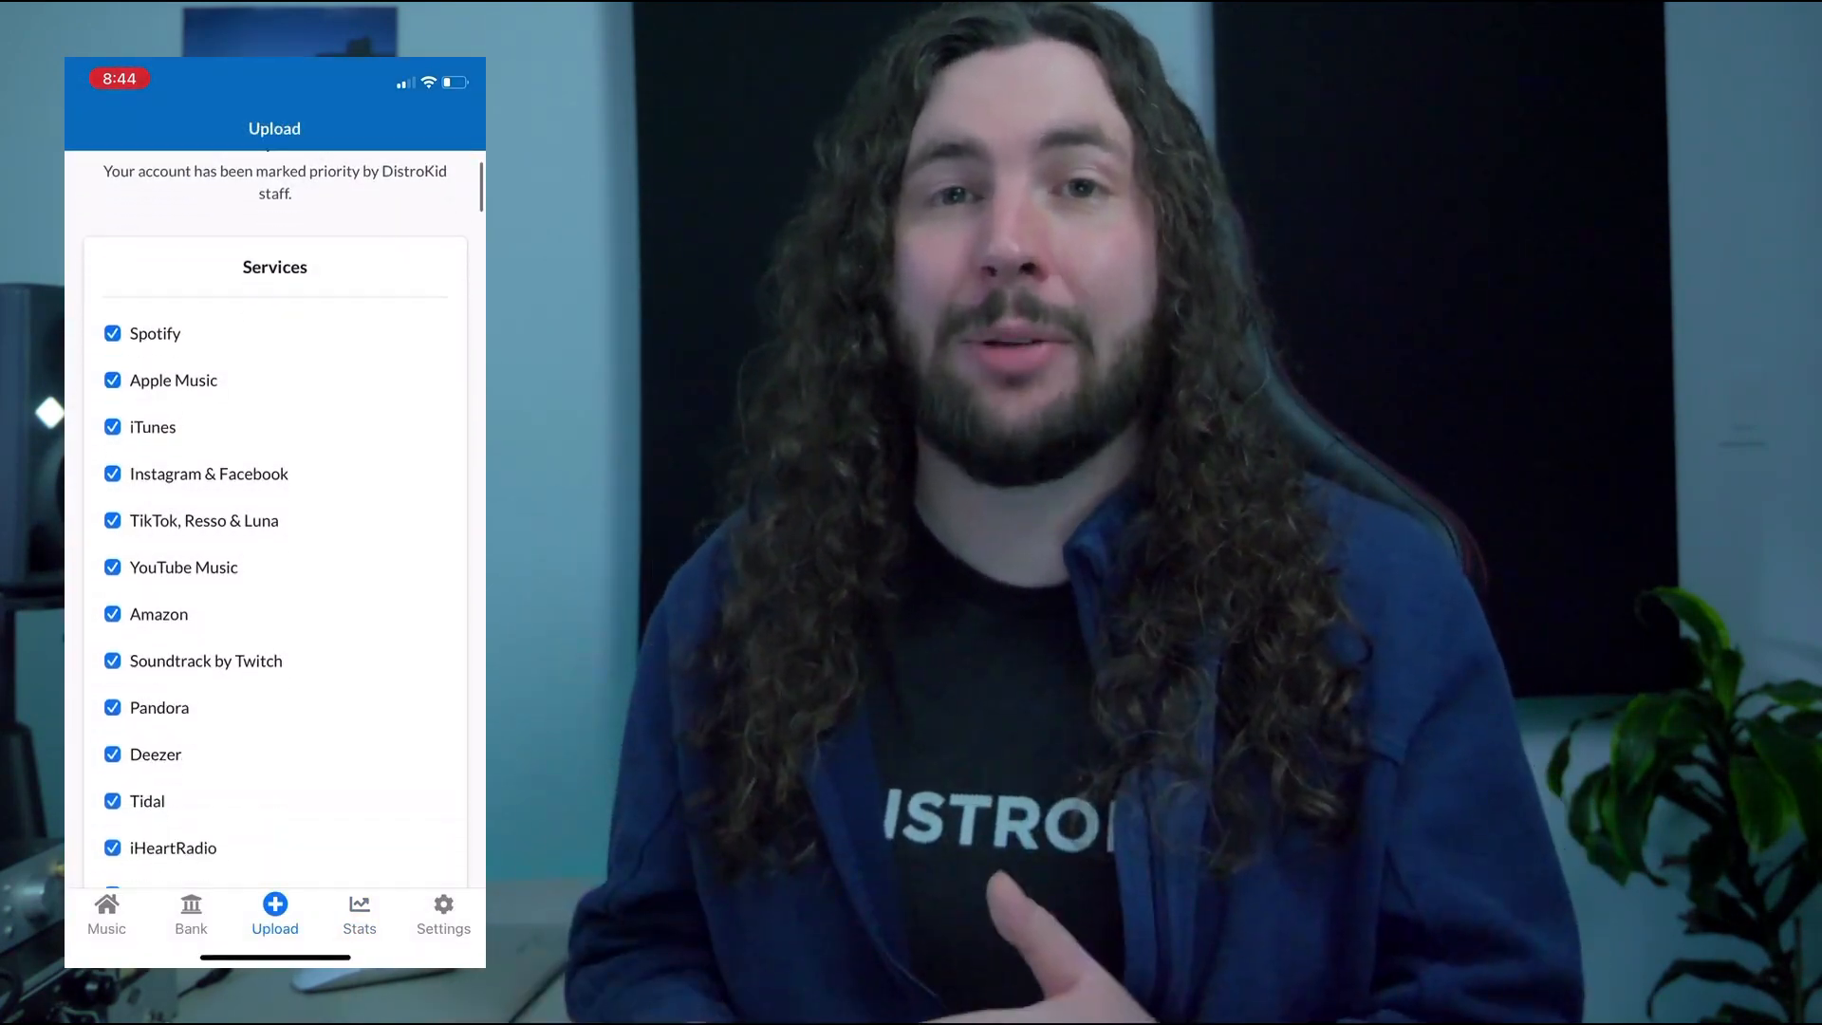
{"action": "scroll", "scroll_direction": "down", "scroll_amount": 3}
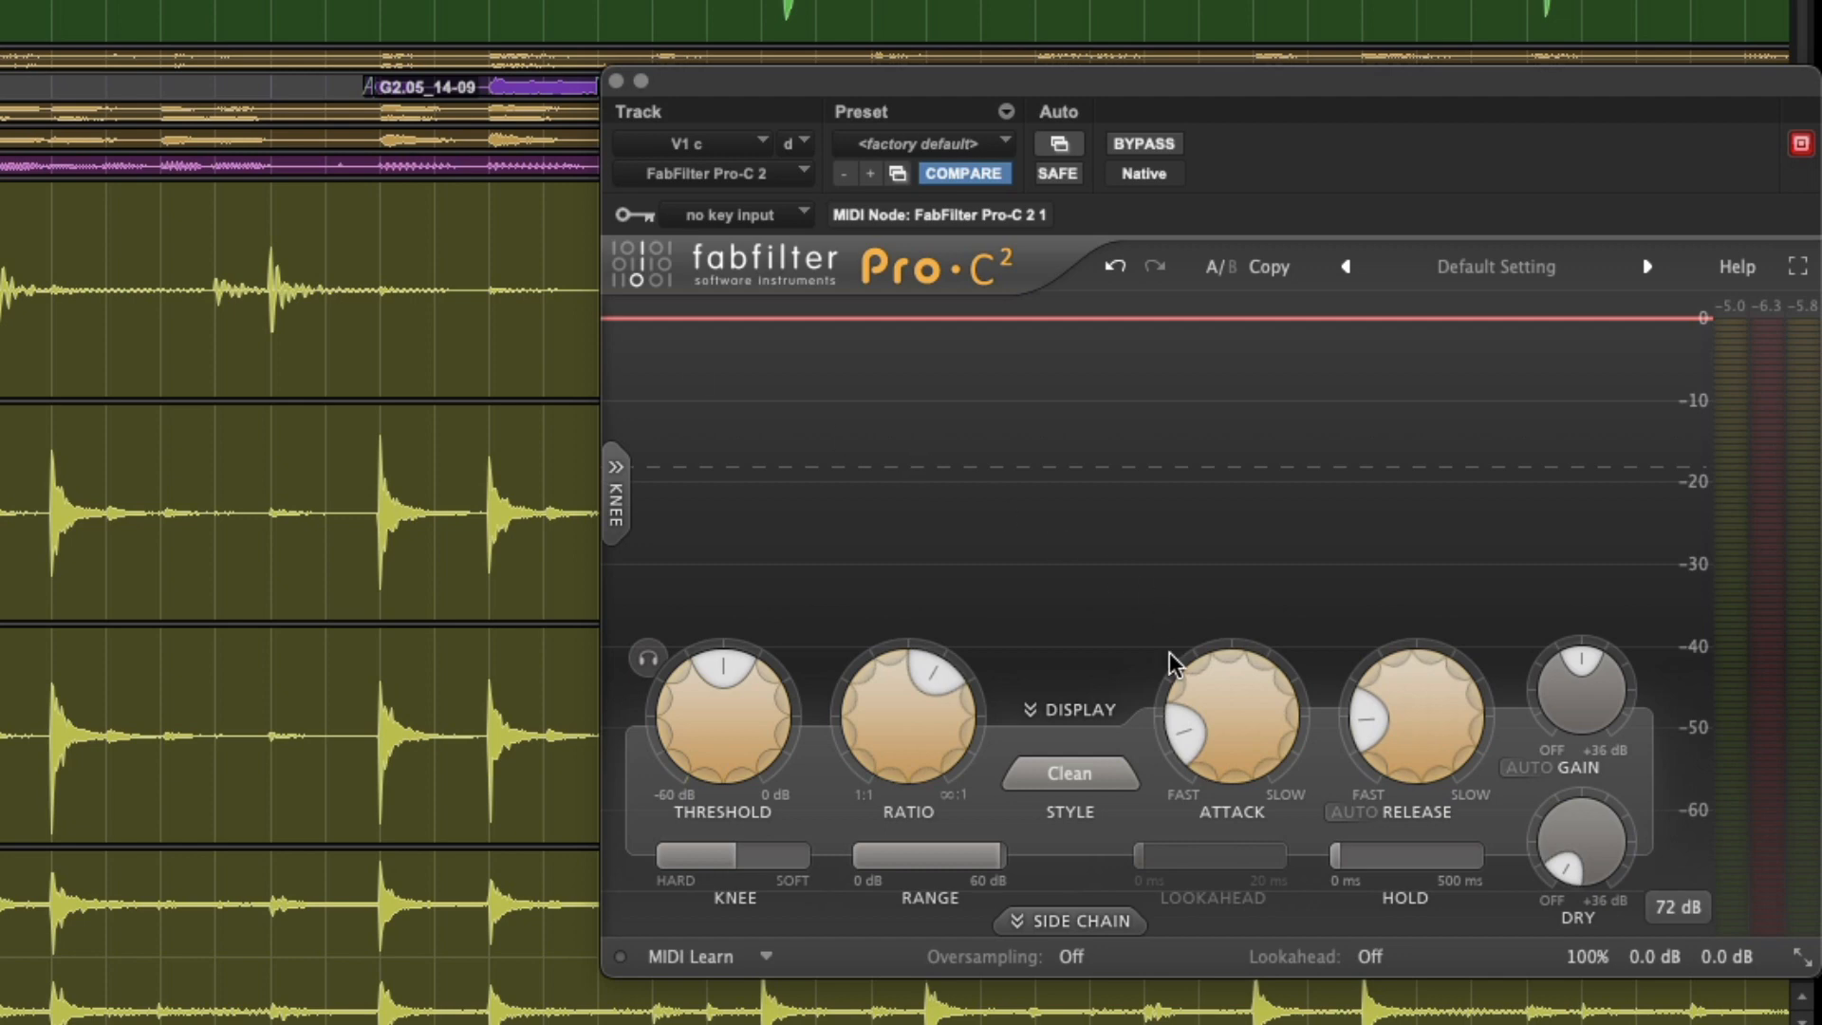
{"action": "mouse_move", "coordinate": [1231, 709]}
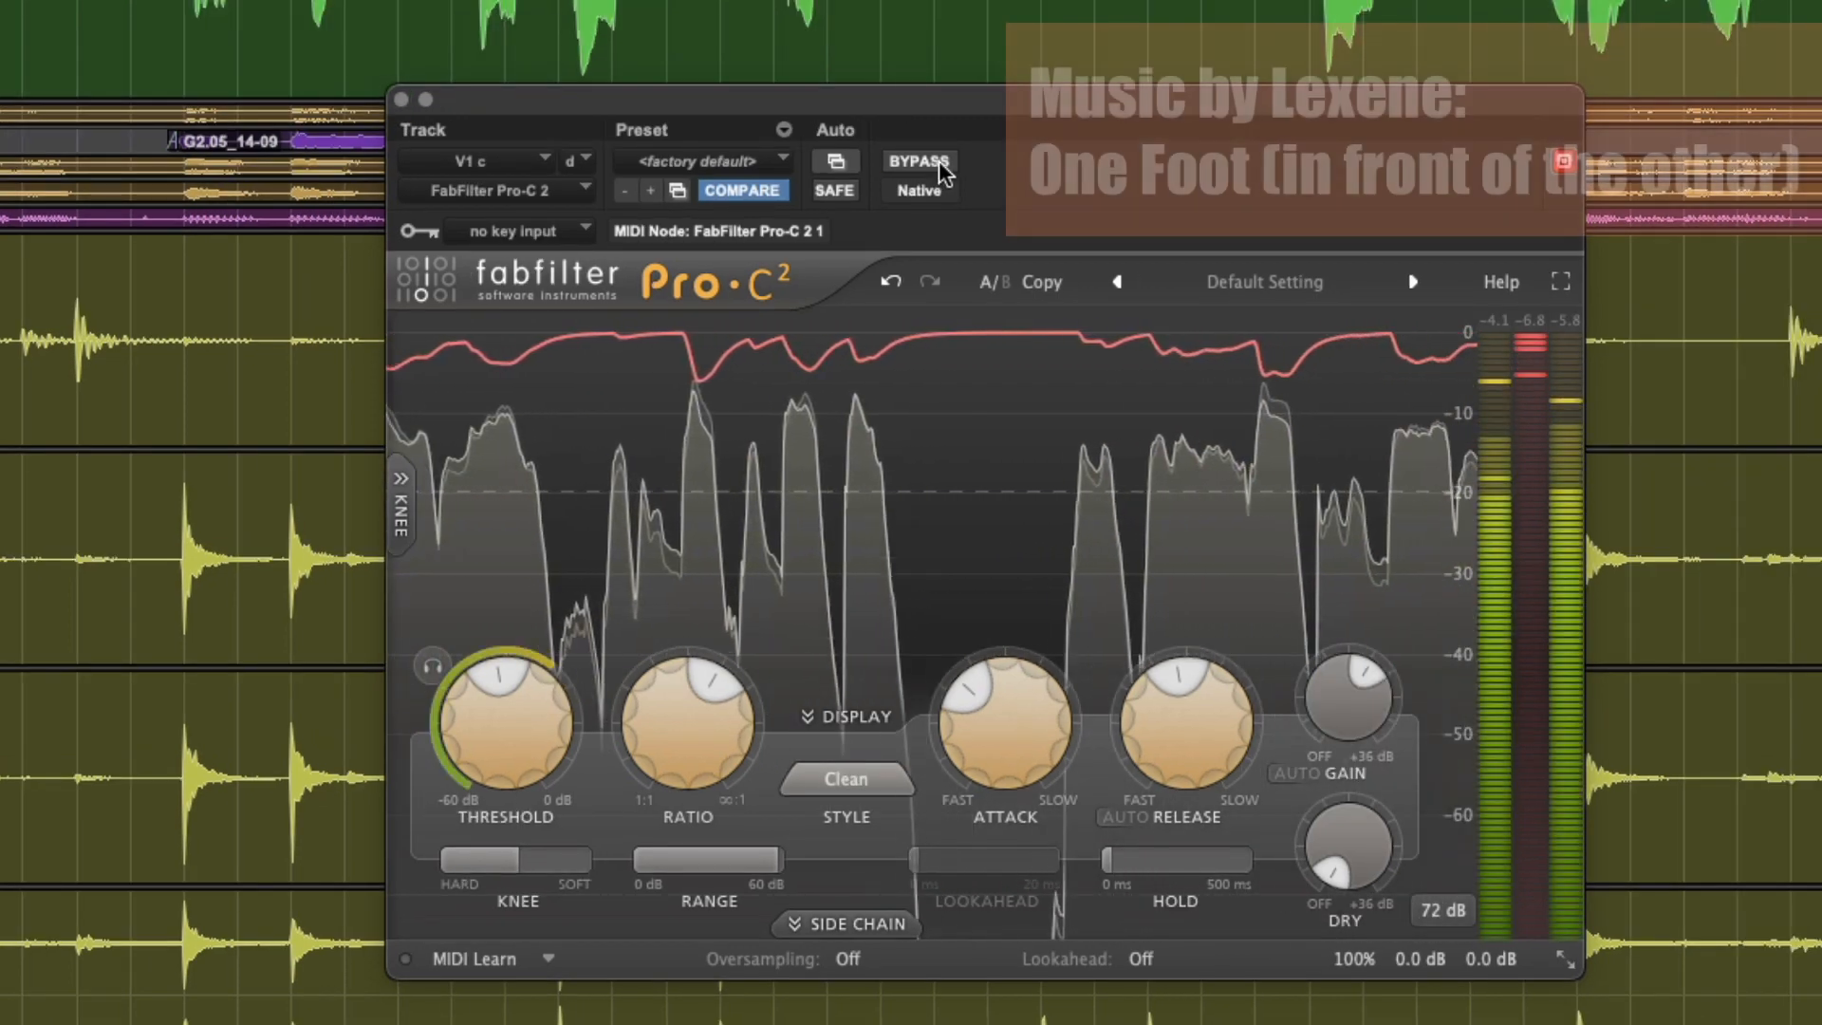
Step: Bypass the Pro-C 2 on V1 c, then re-engage it to compare
{"action": "left_click", "coordinate": [917, 161]}
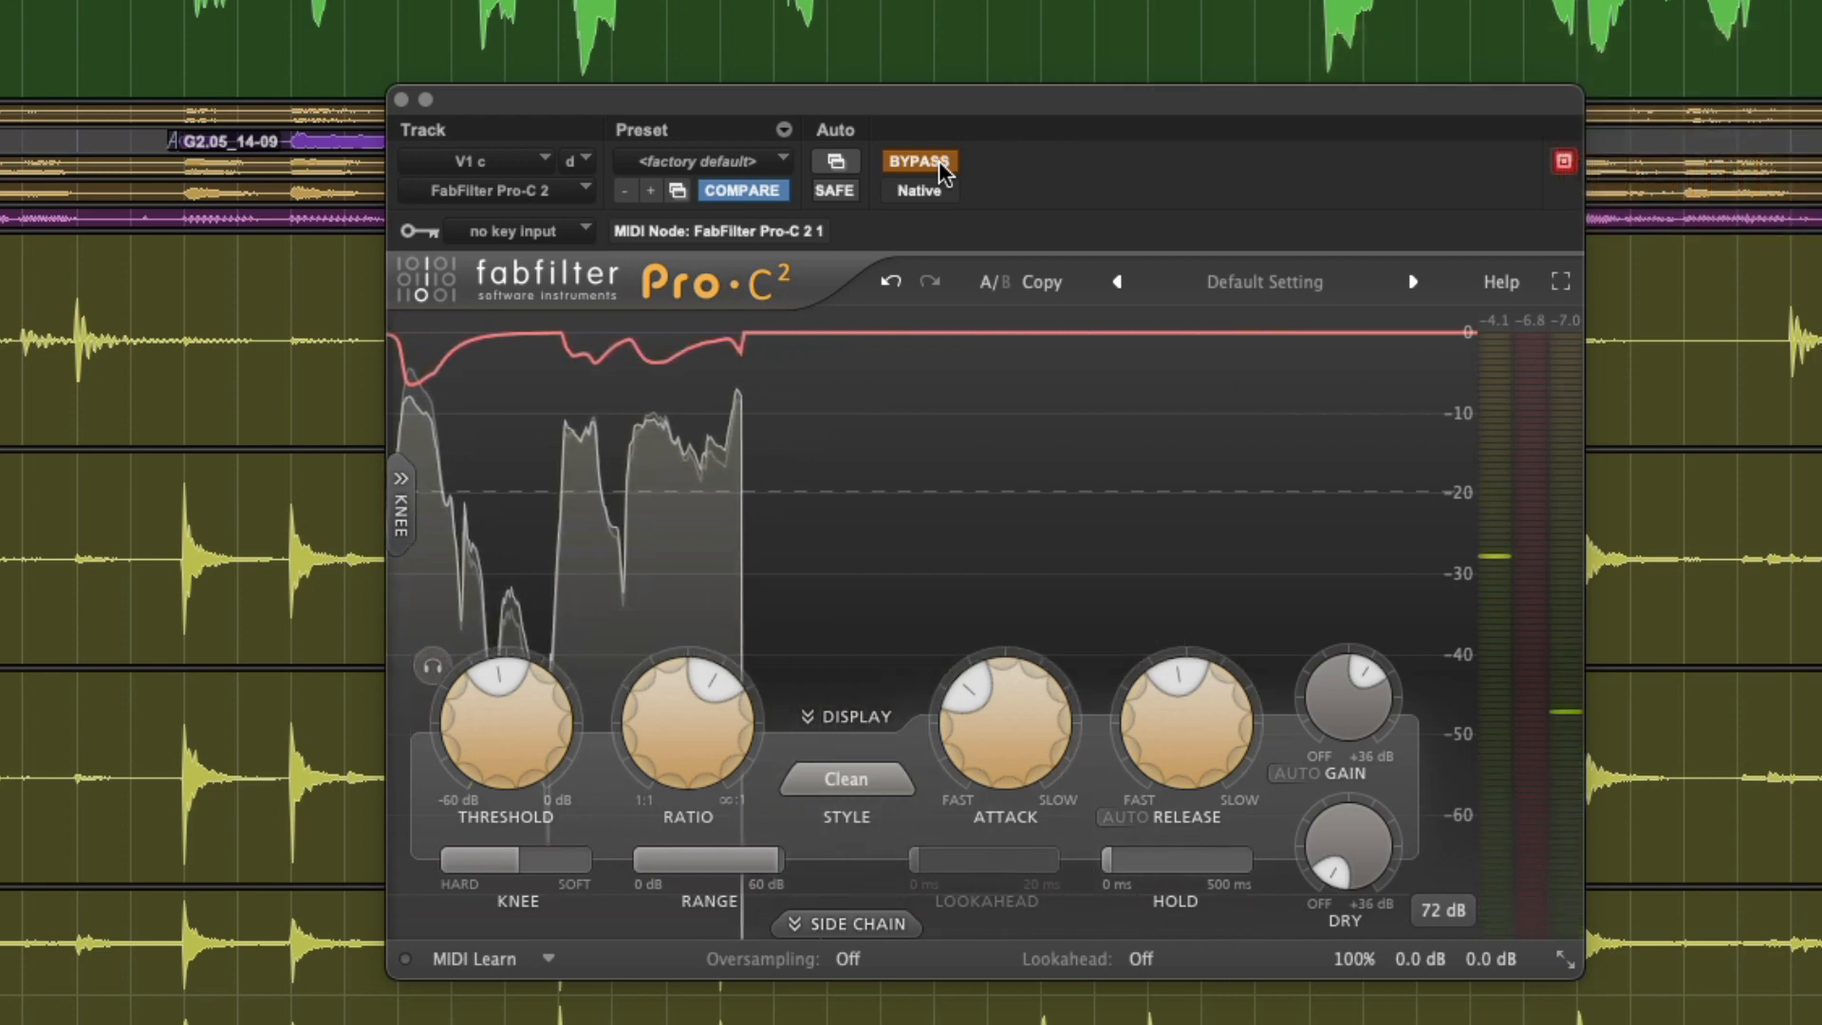
{"action": "left_click", "coordinate": [919, 161]}
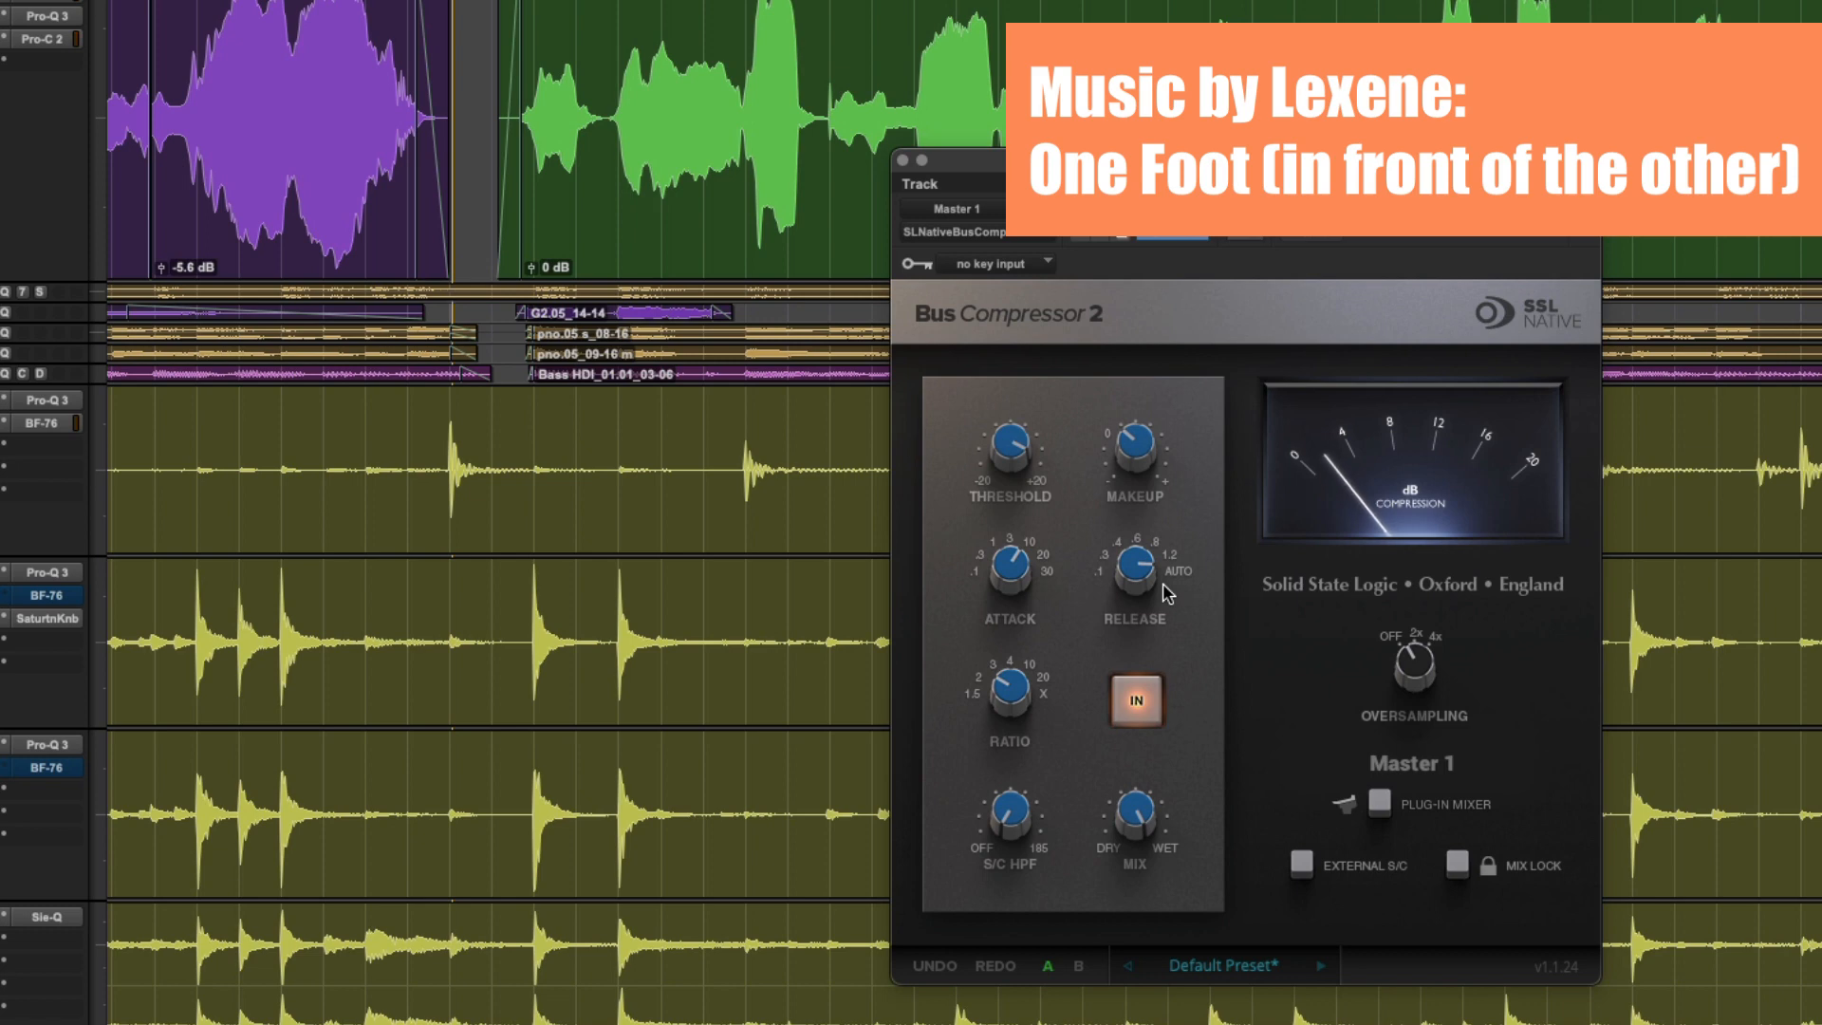
{"action": "mouse_move", "coordinate": [1202, 630]}
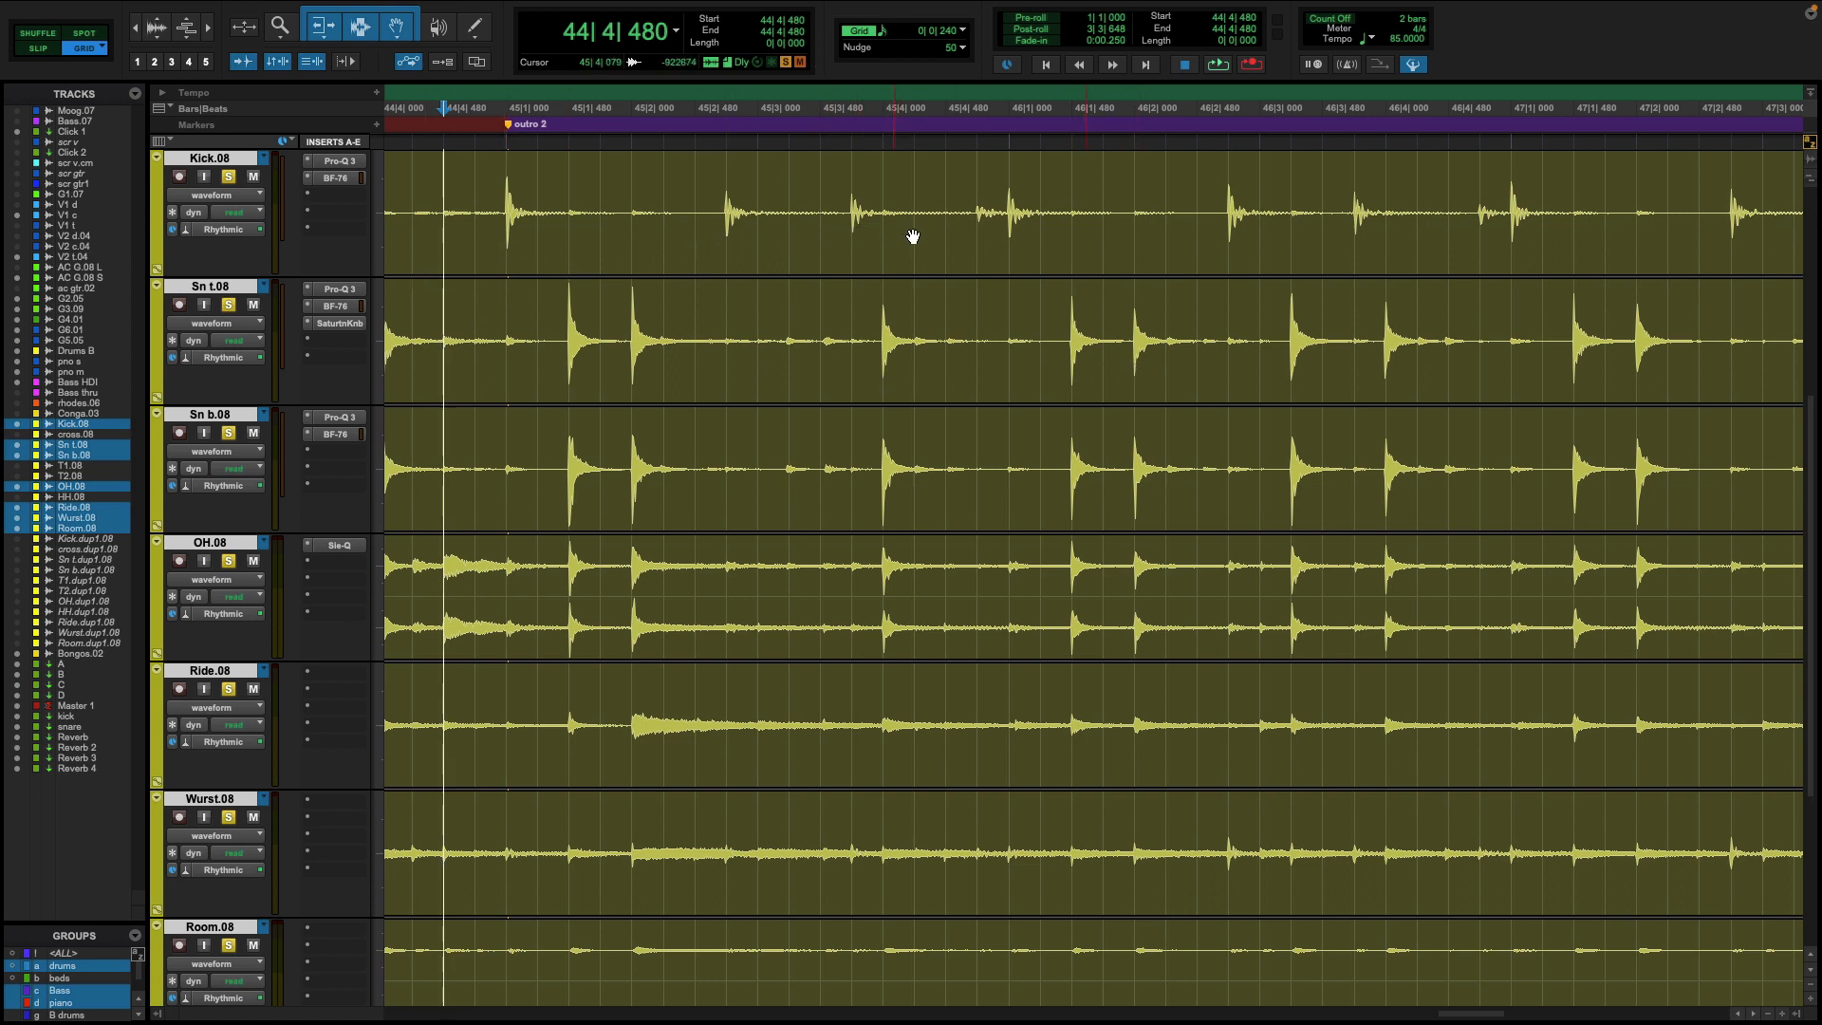
{"action": "mouse_move", "coordinate": [1235, 253]}
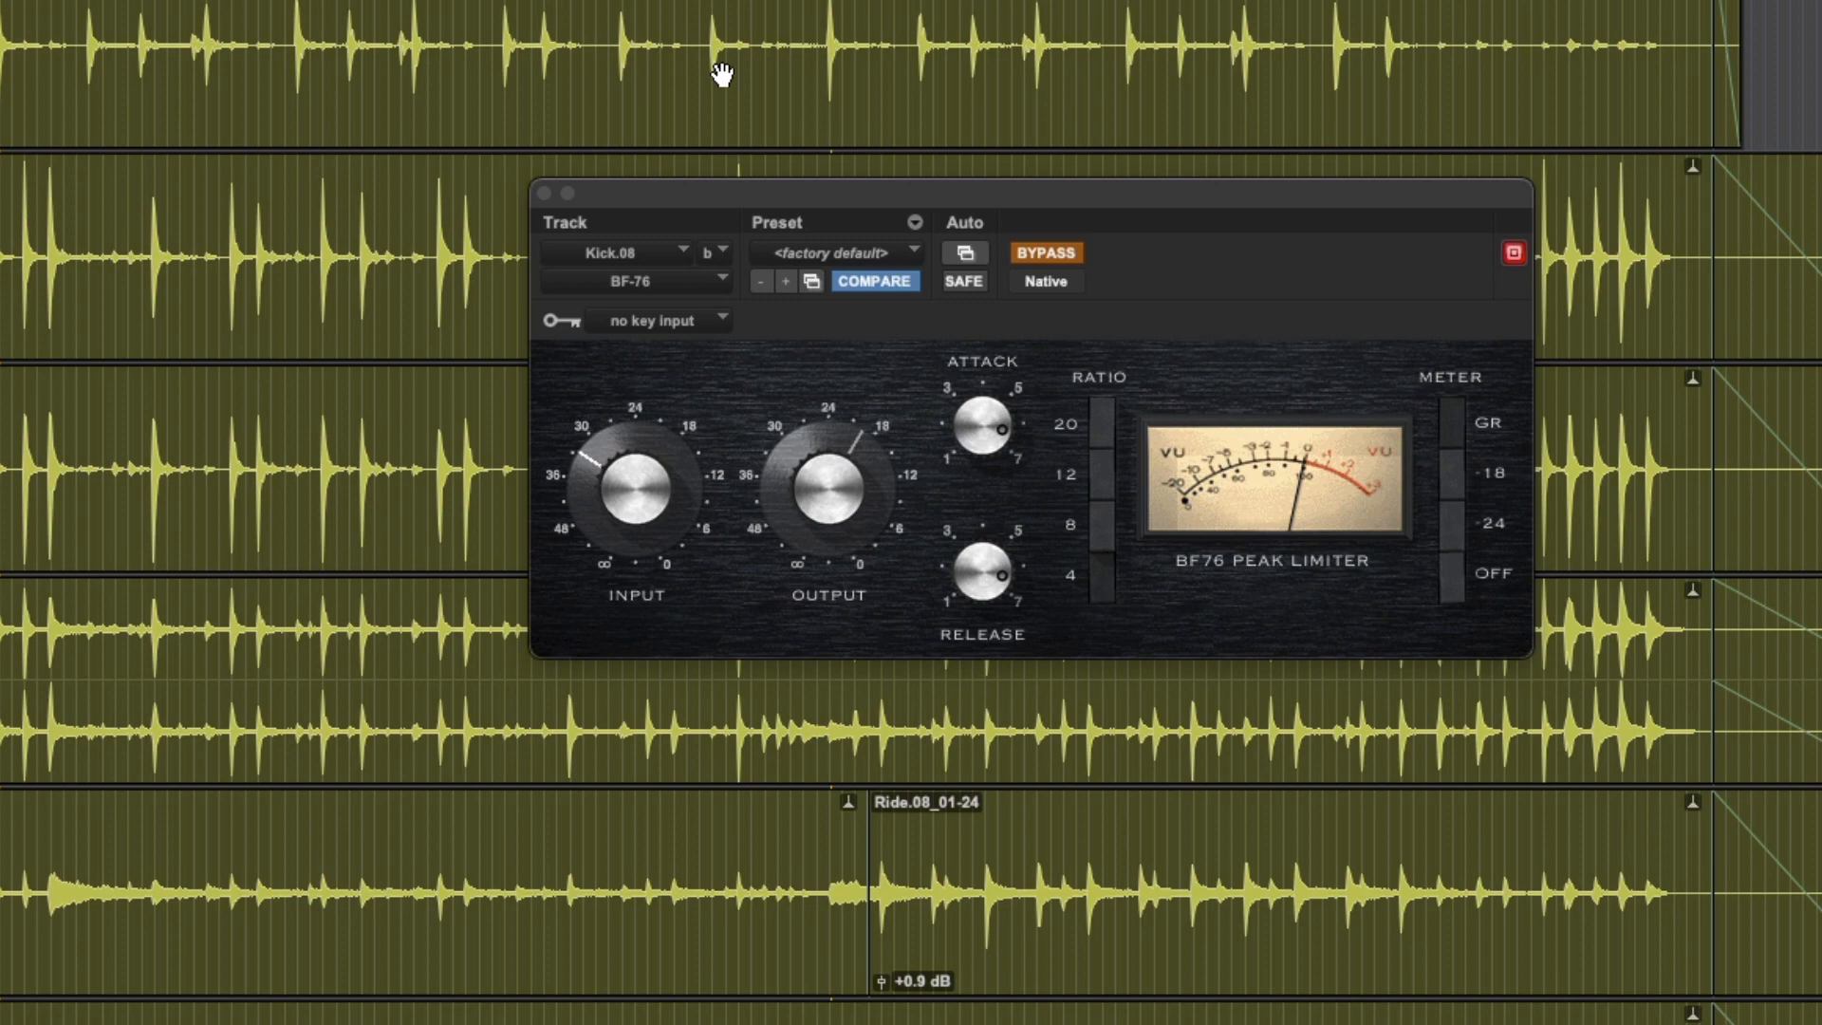
Step: Bypass and re-engage the Kick.08 BF-76 twice, leaving it engaged
{"action": "scroll", "scroll_direction": "left", "scroll_amount": 3}
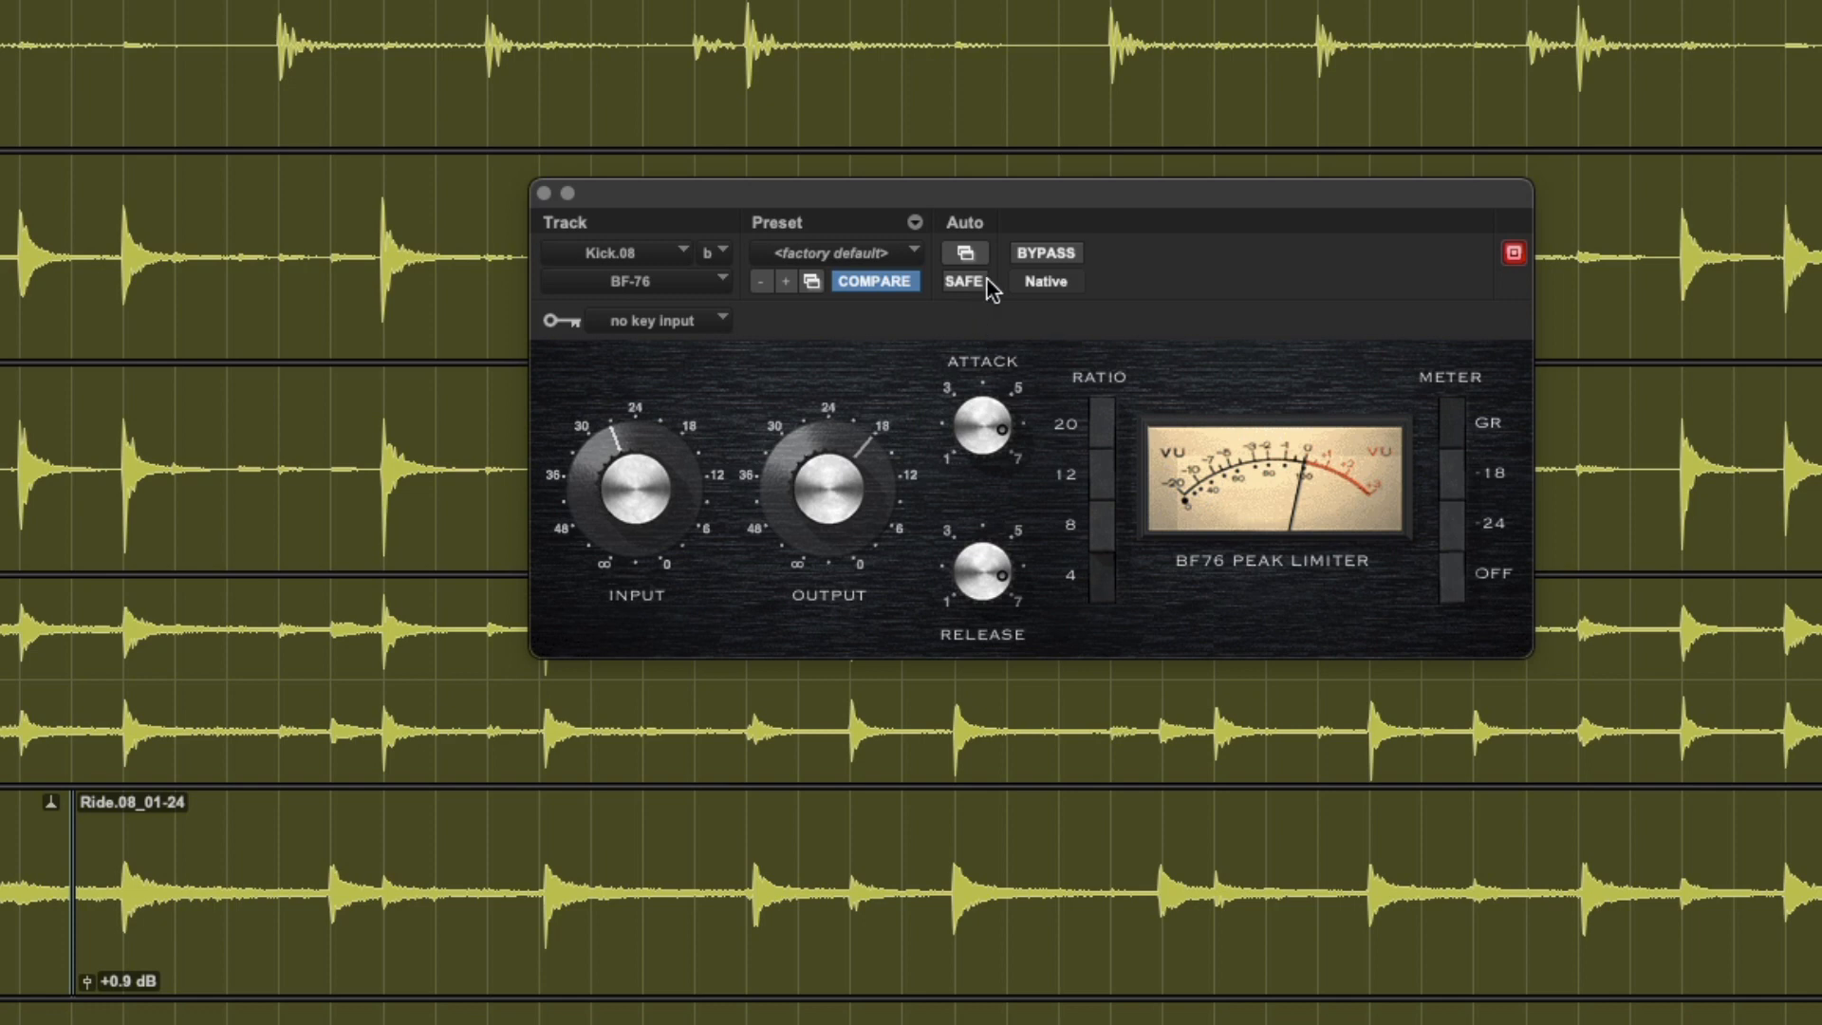
{"action": "left_click", "coordinate": [1041, 253]}
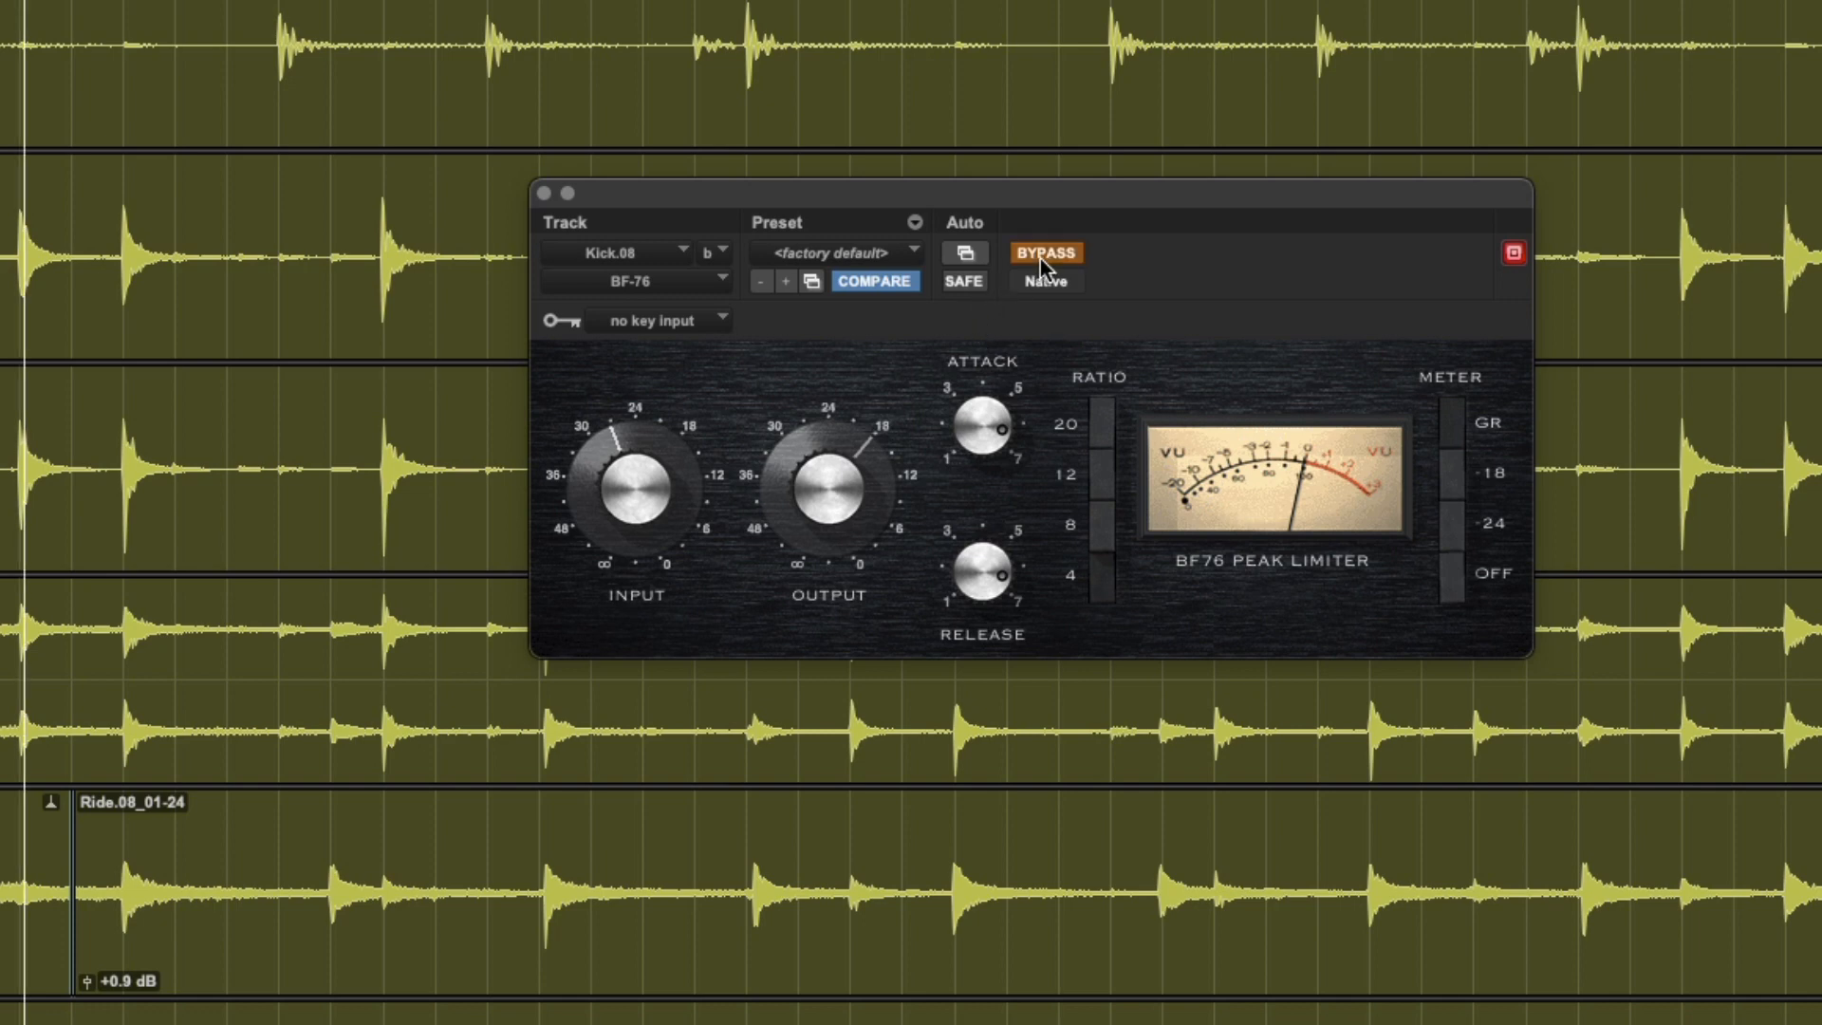
{"action": "left_click", "coordinate": [1043, 252]}
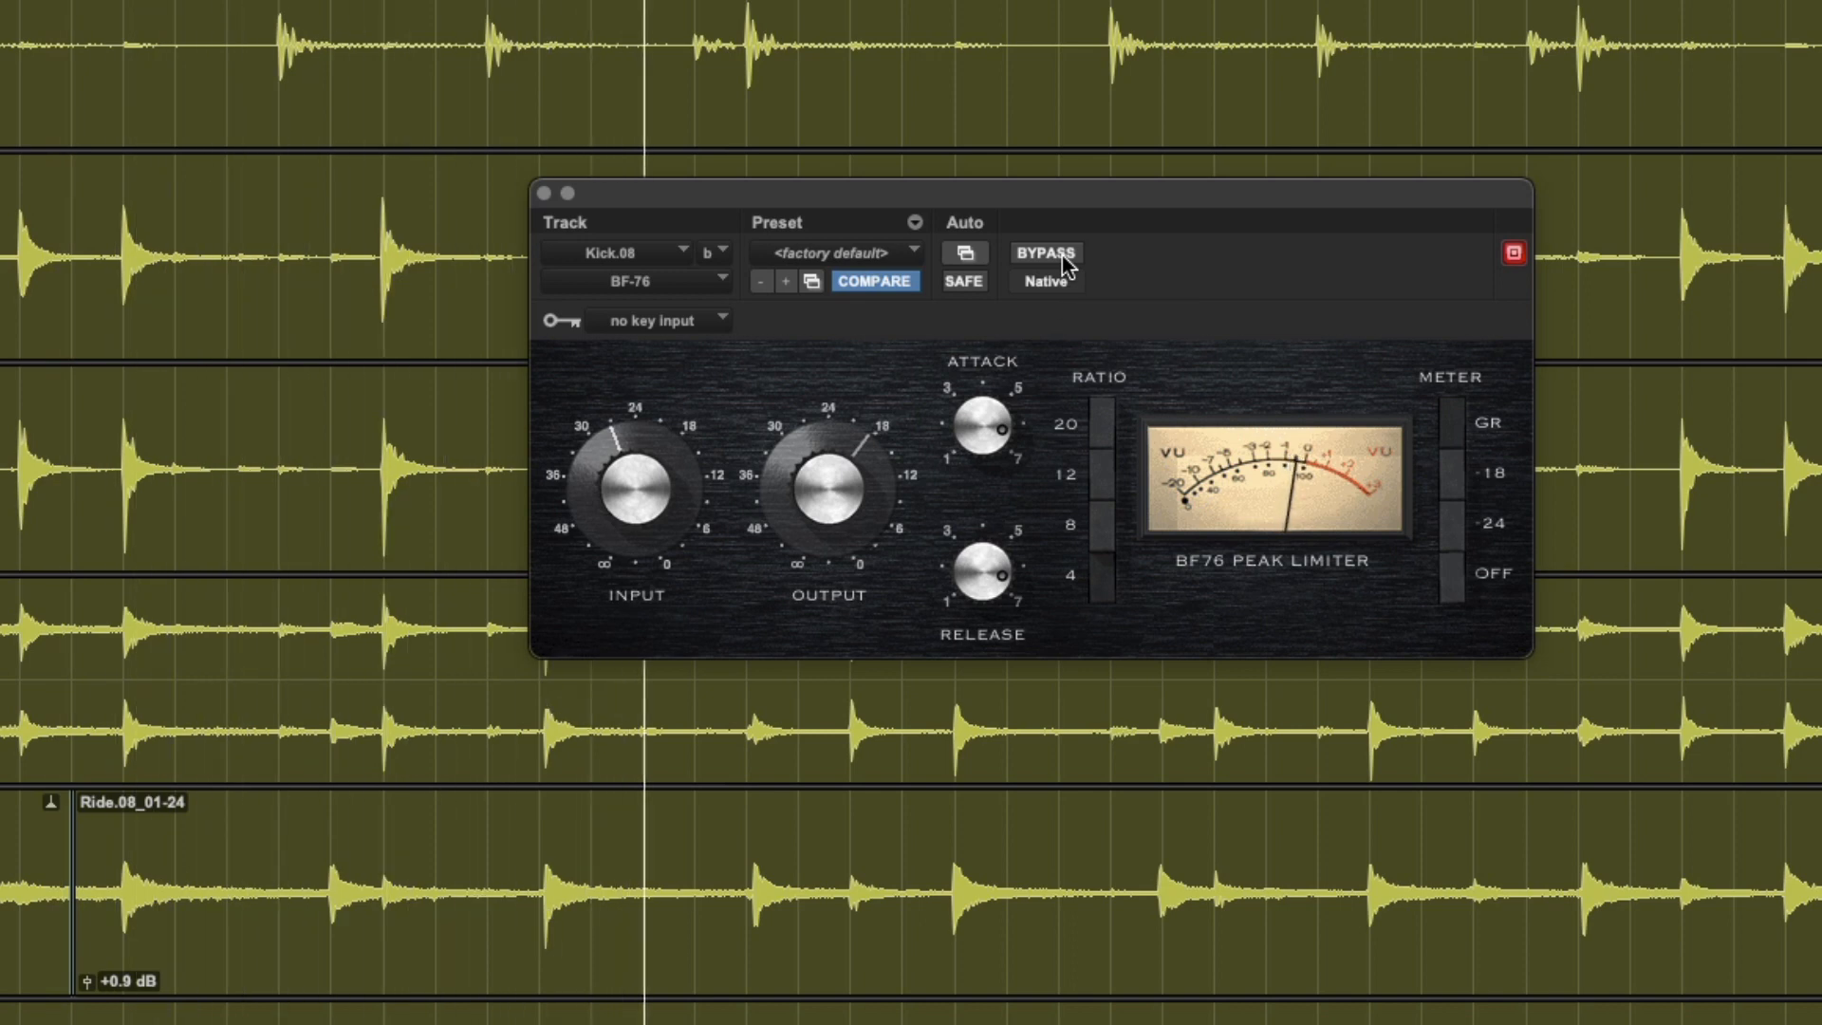
{"action": "left_click", "coordinate": [1044, 253]}
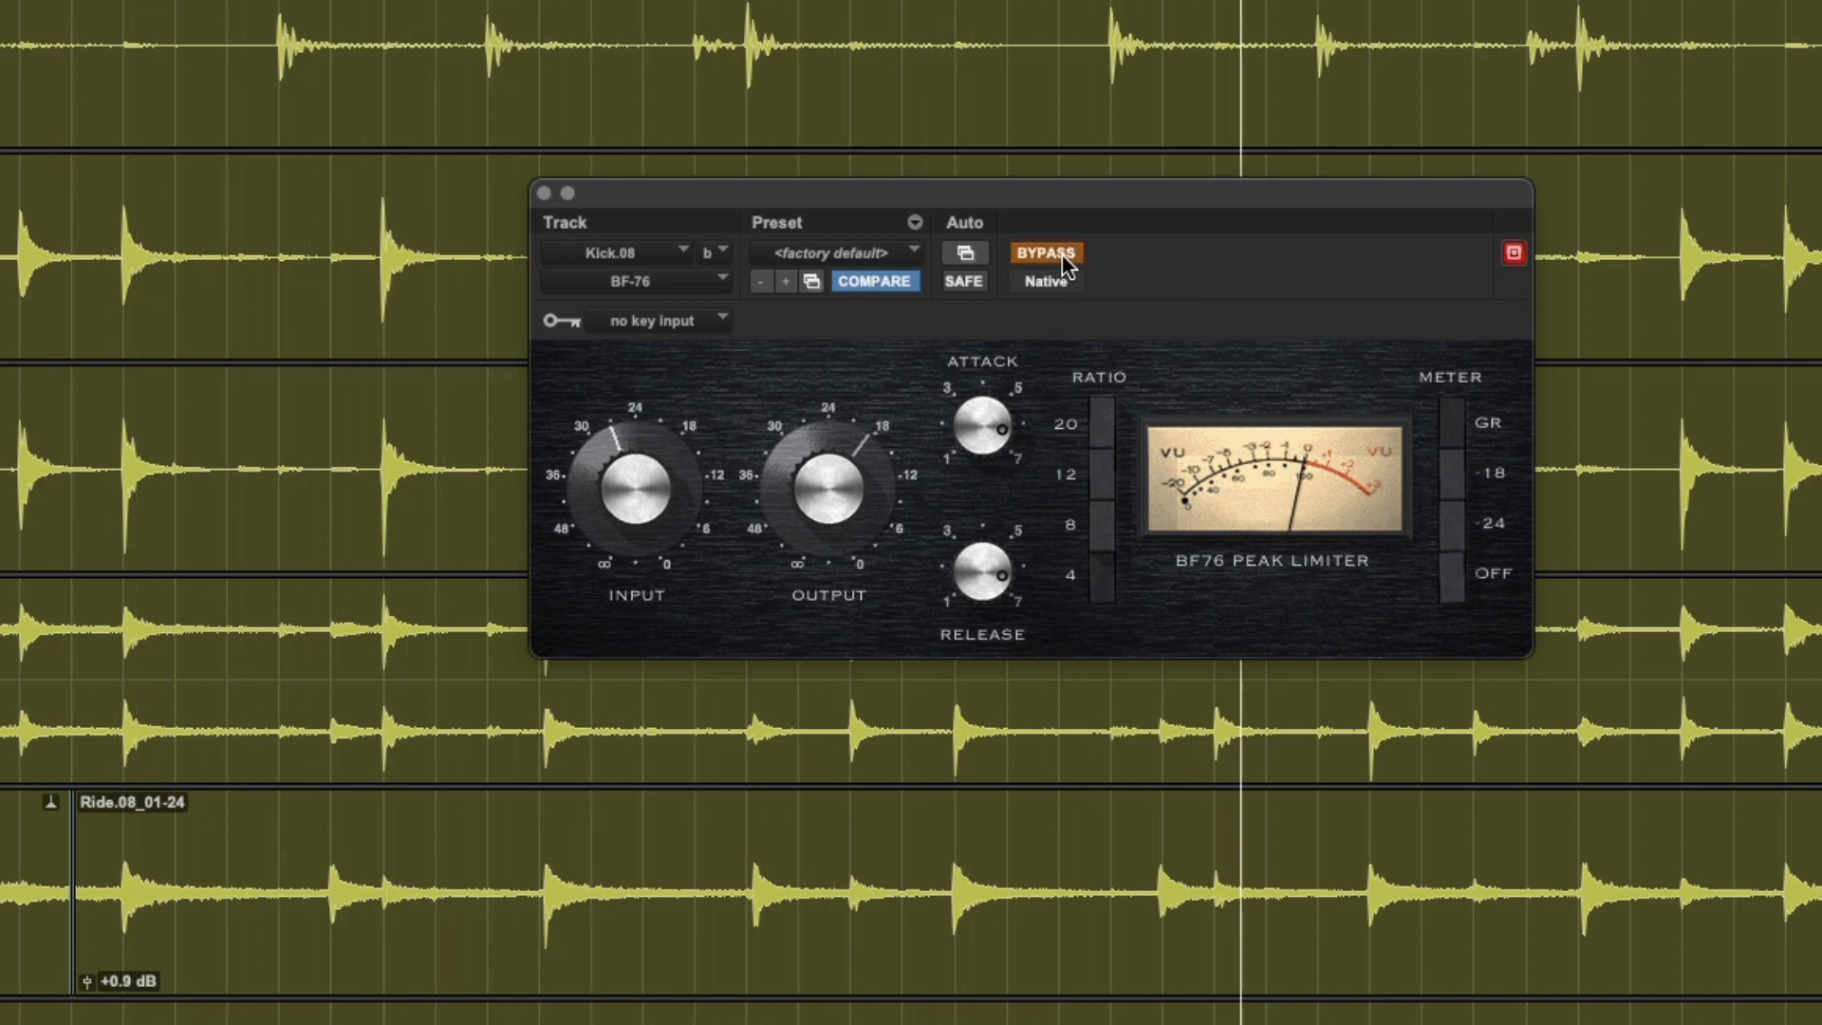
{"action": "left_click", "coordinate": [1043, 253]}
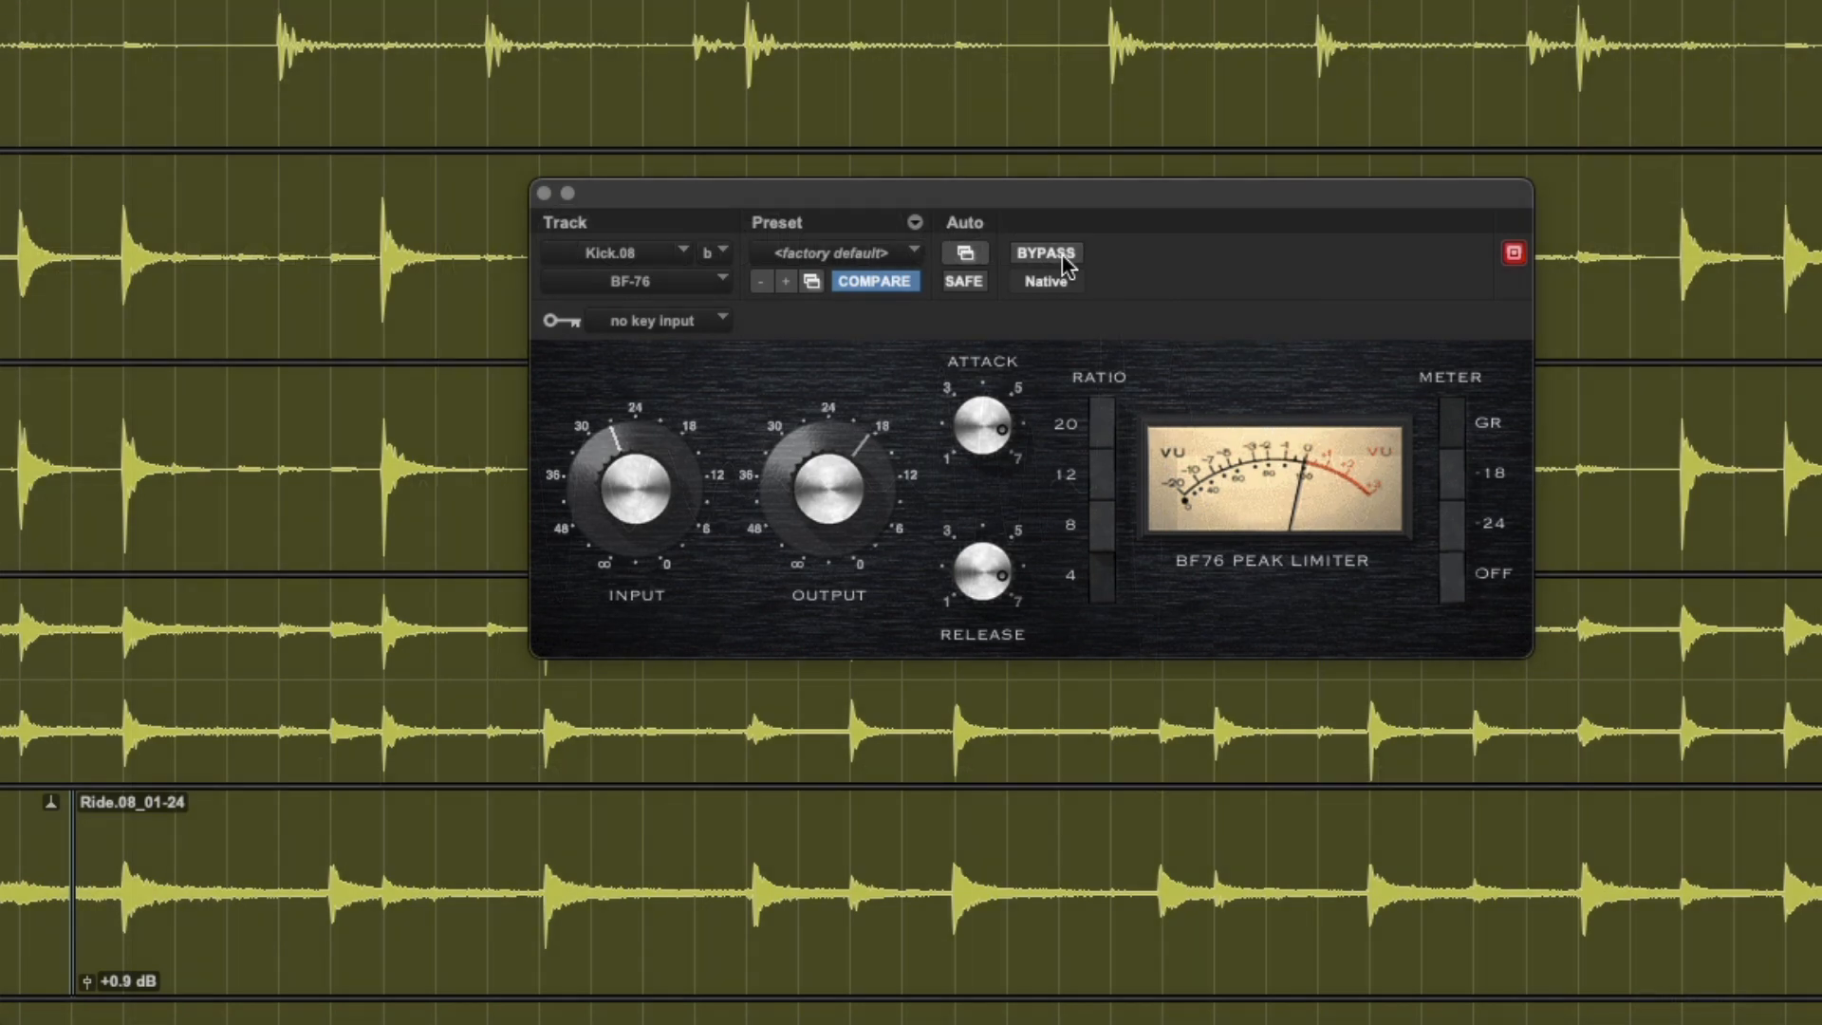
{"action": "mouse_move", "coordinate": [1102, 488]}
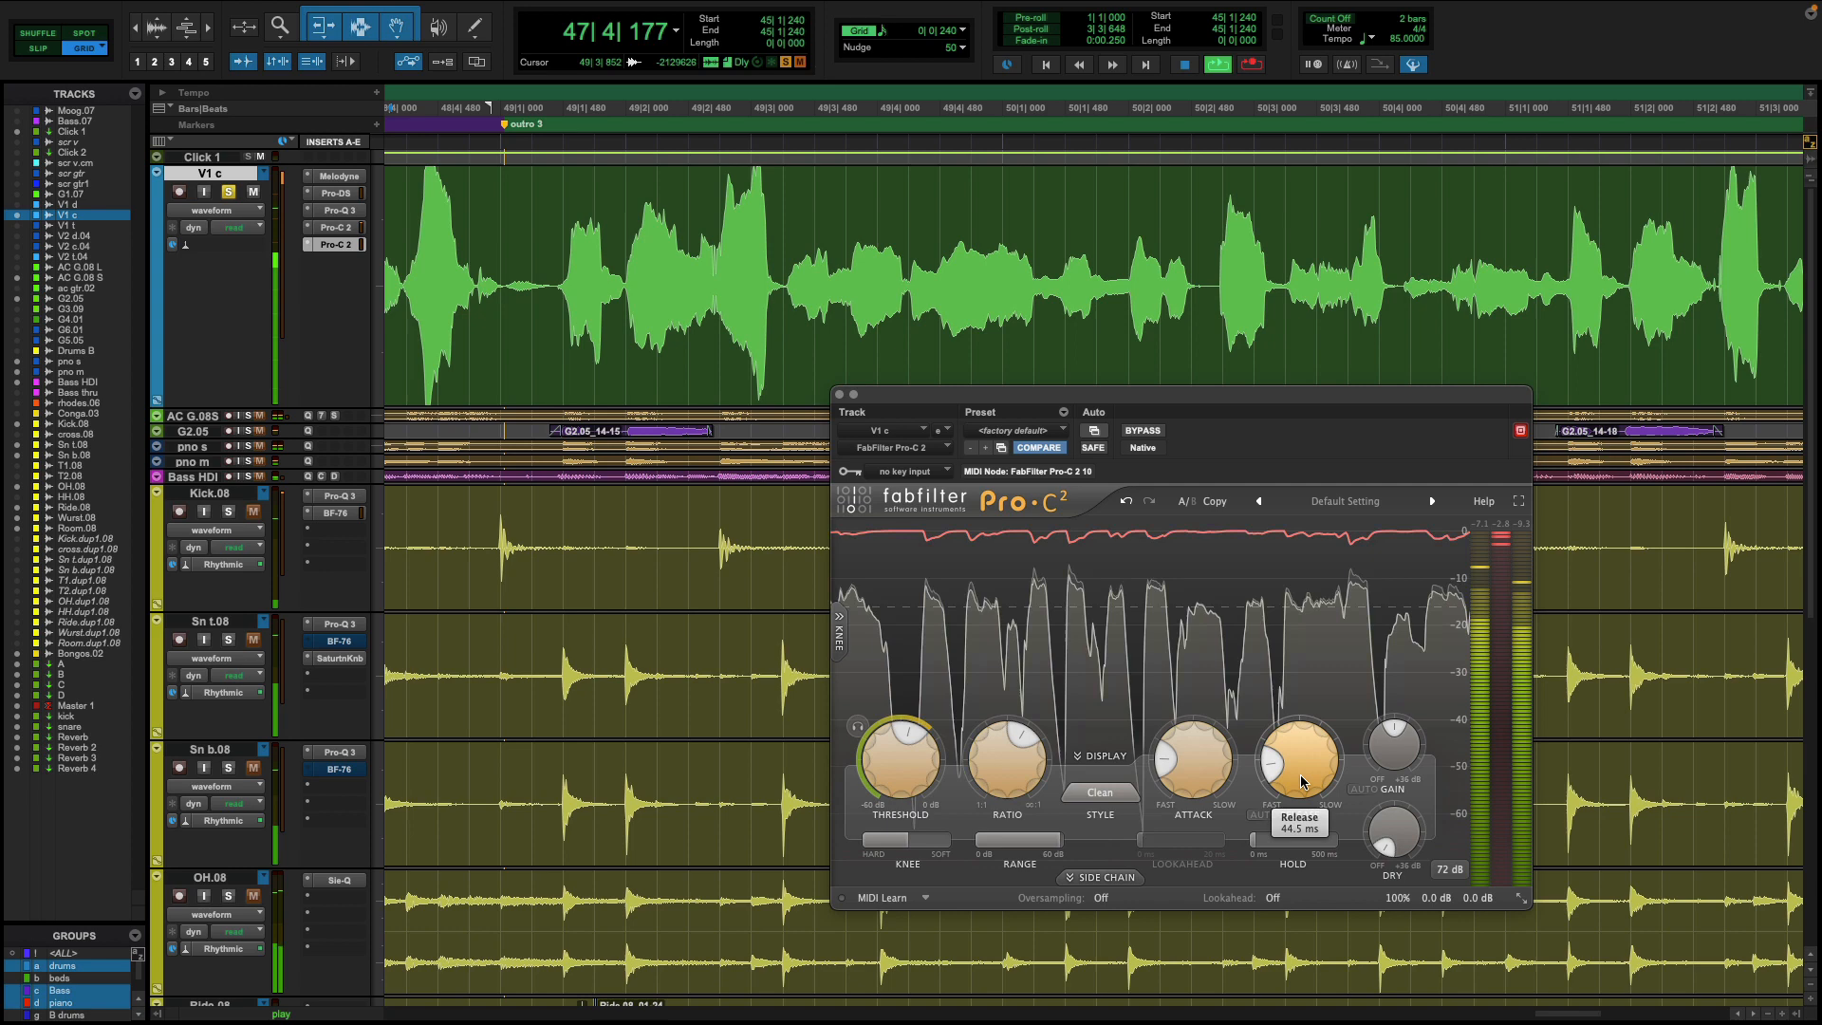
{"action": "mouse_move", "coordinate": [1394, 743]}
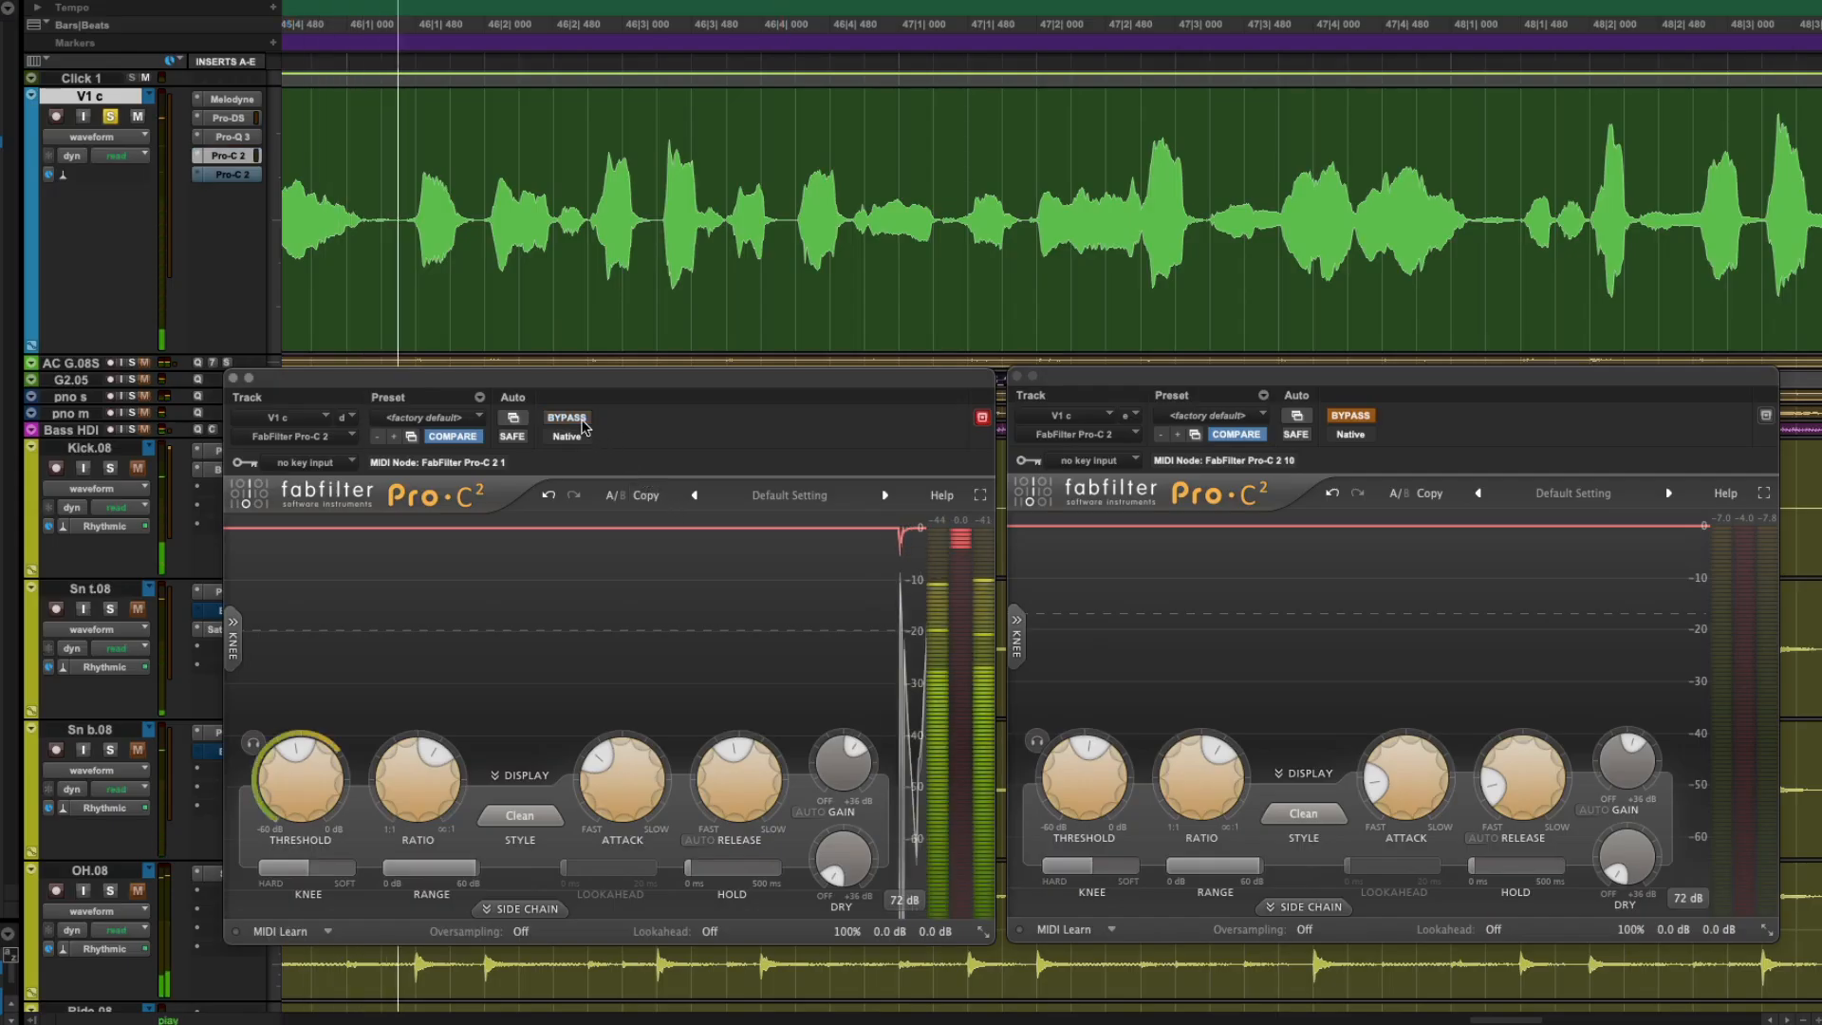
Step: Activate the second Pro-C 2 on V1 c, then bypass and re-engage the first
{"action": "left_click", "coordinate": [564, 417]}
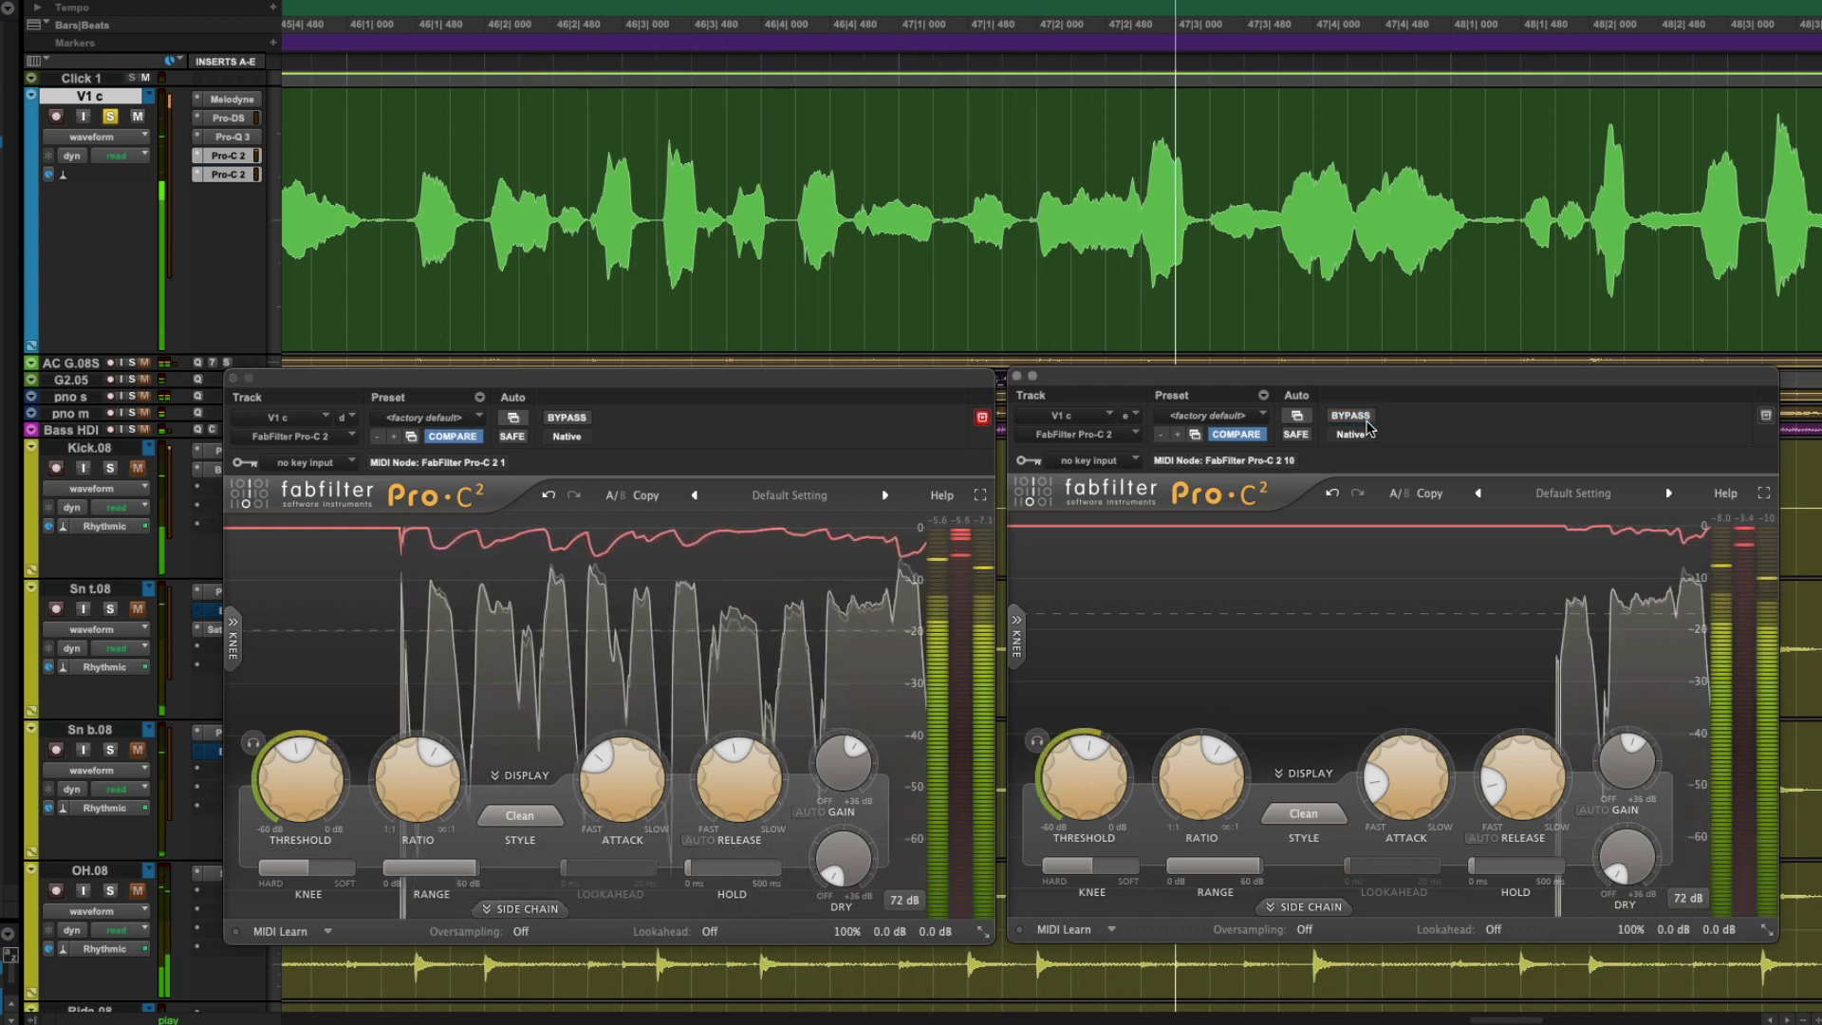
{"action": "mouse_move", "coordinate": [1350, 415]}
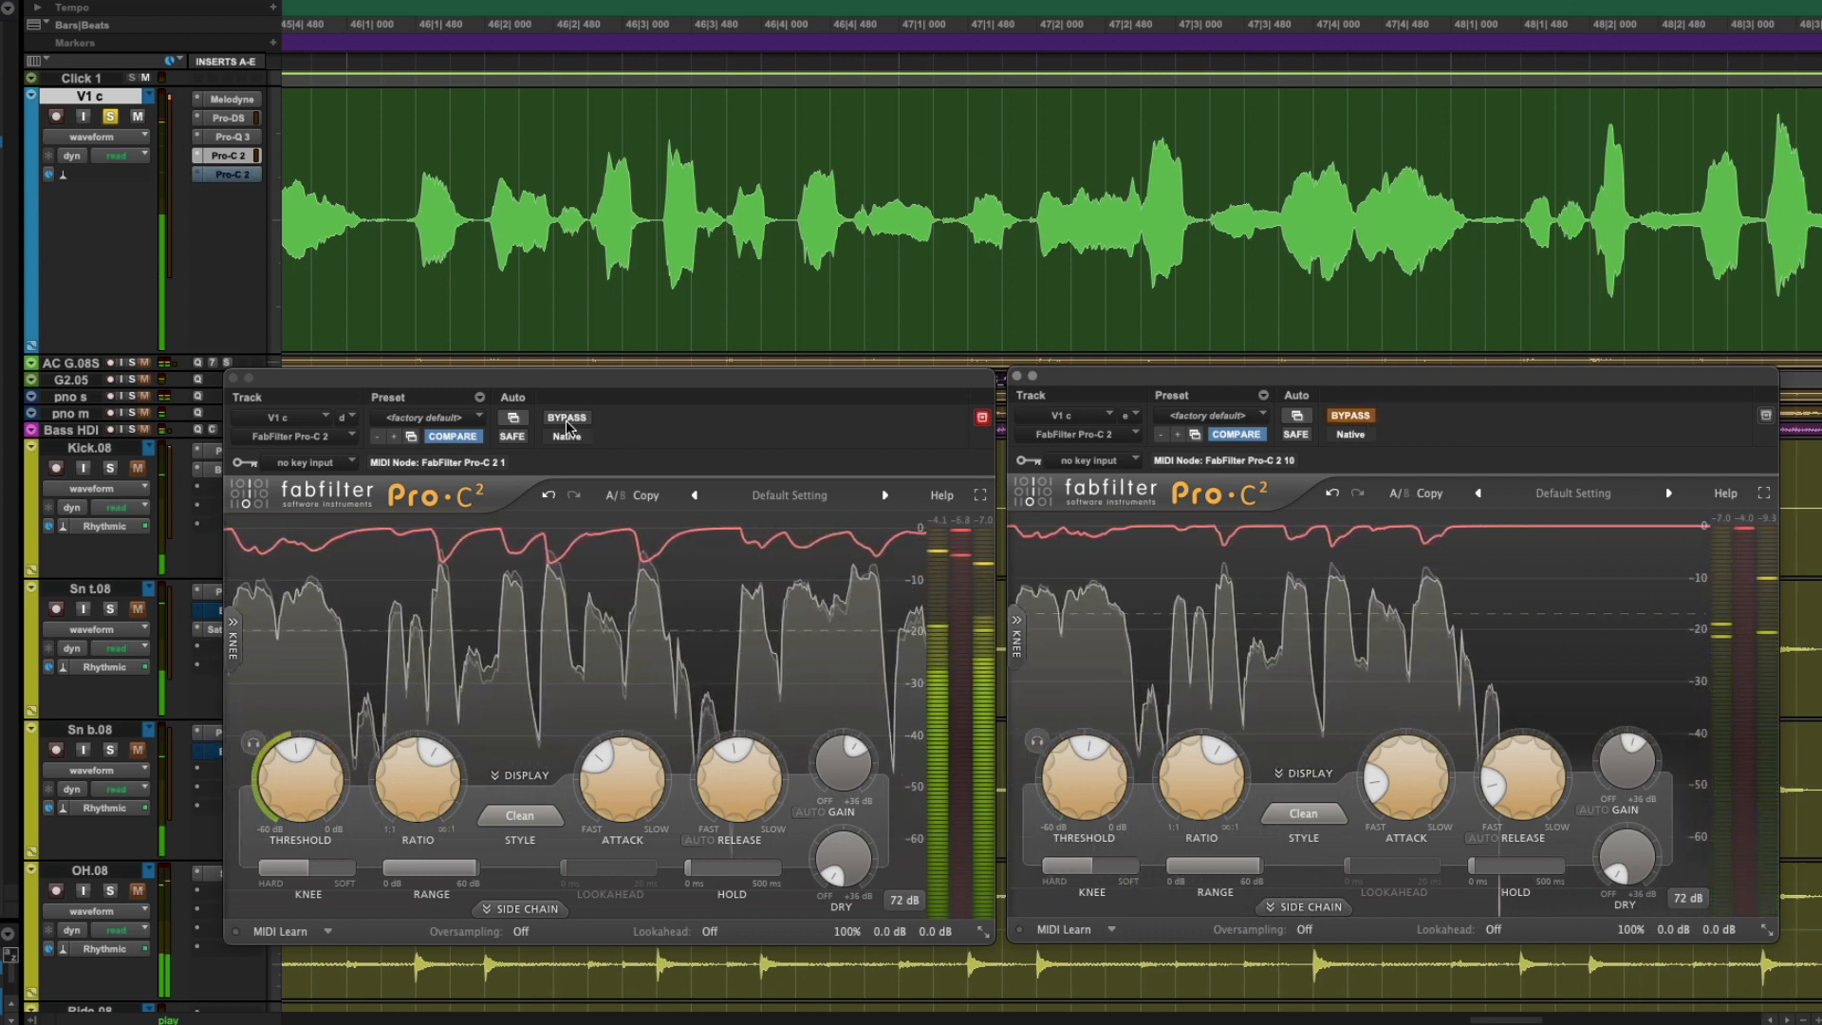
{"action": "left_click", "coordinate": [565, 417]}
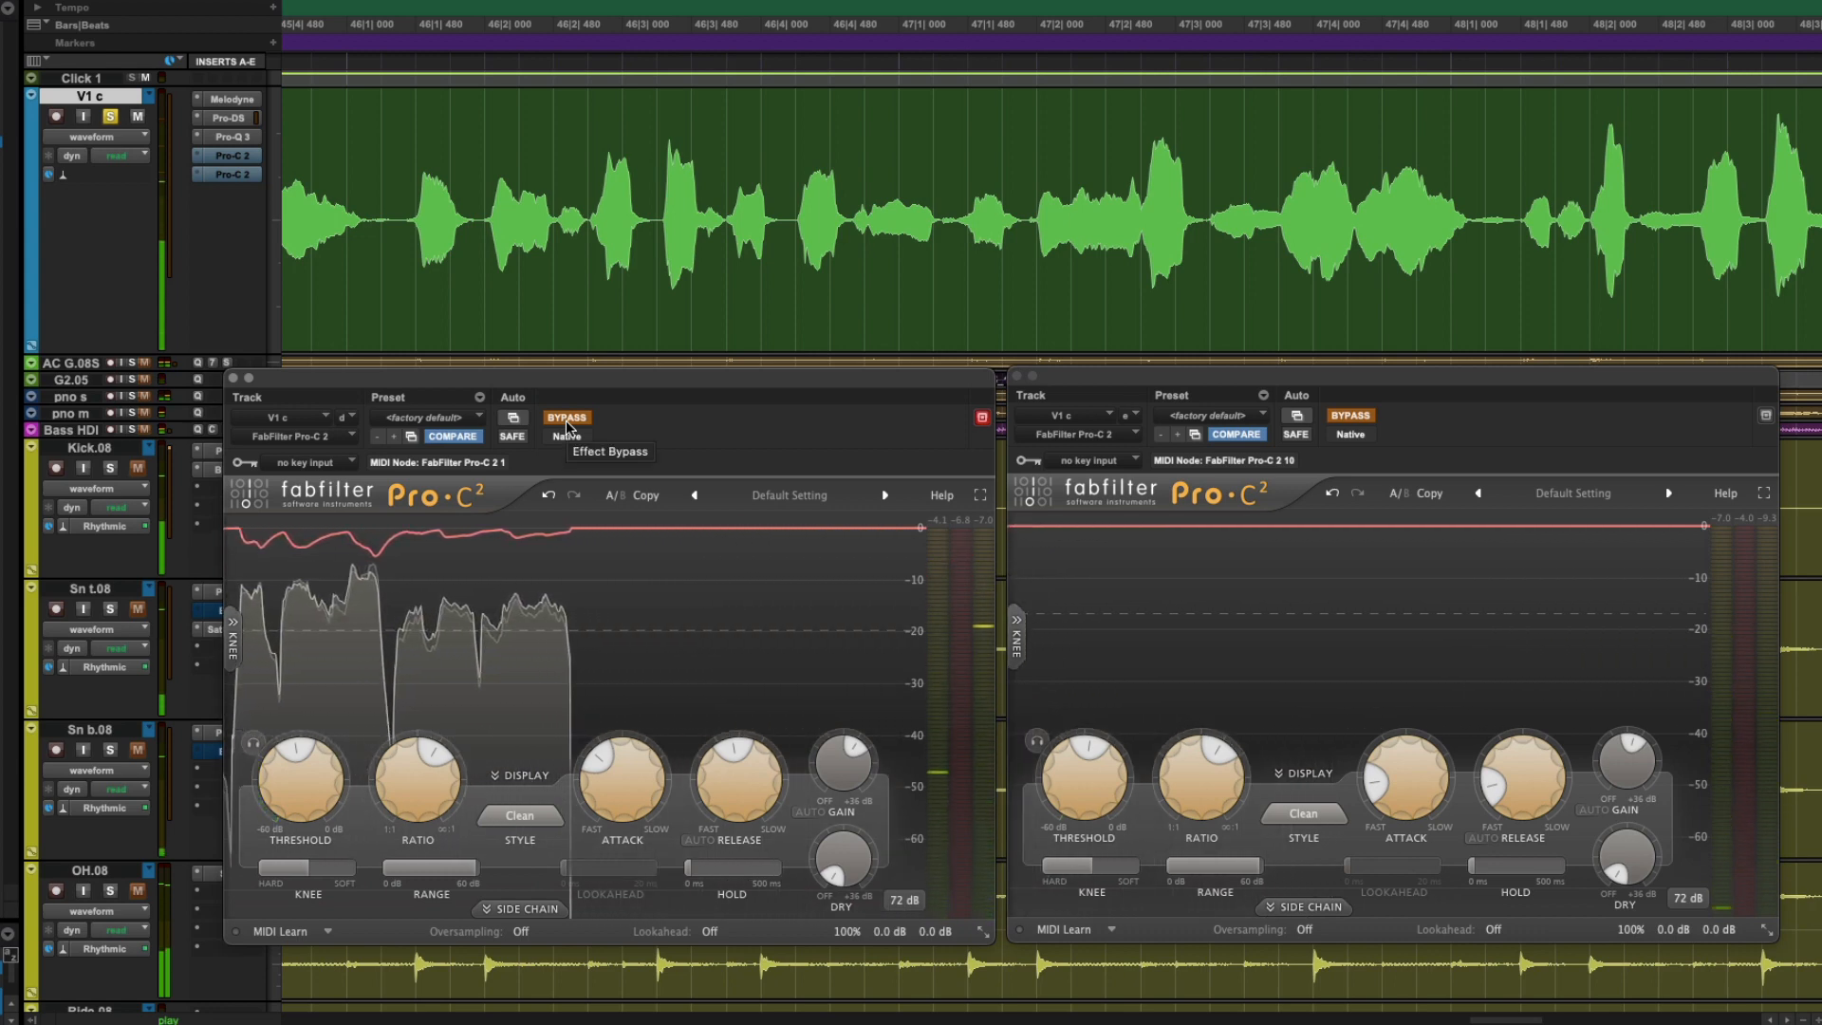
{"action": "left_click", "coordinate": [565, 418]}
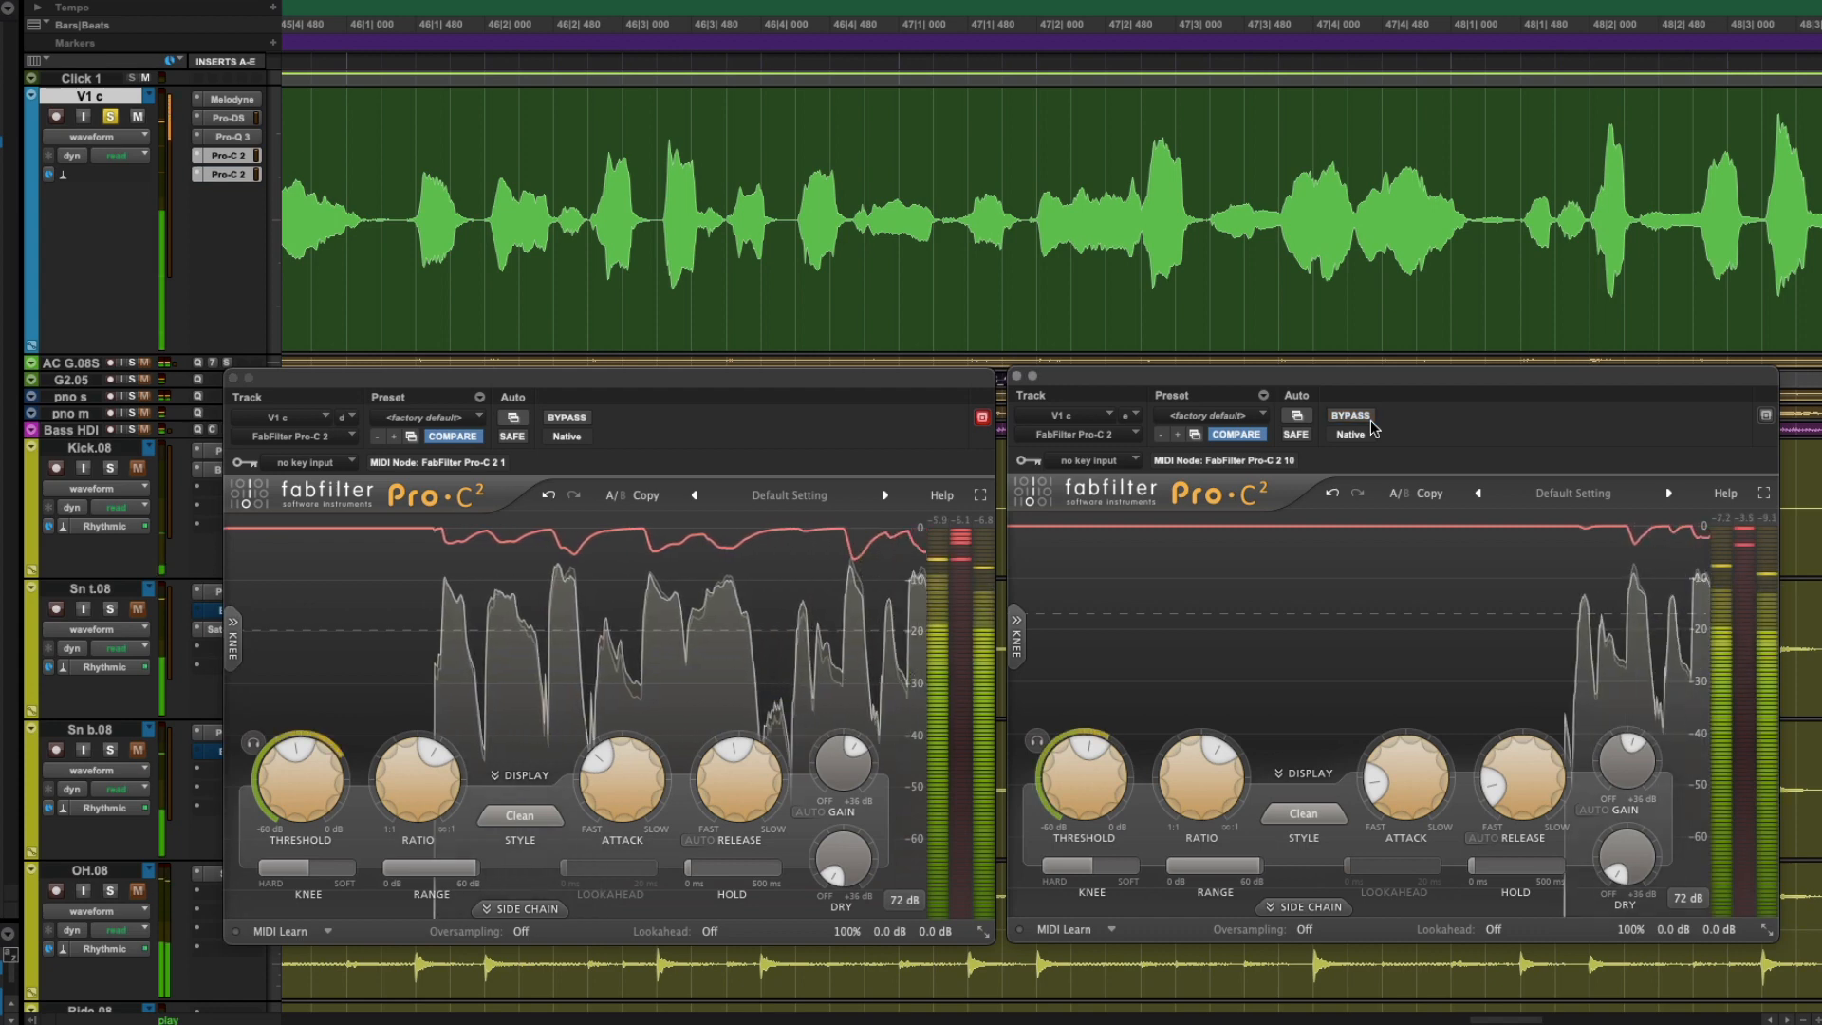
{"action": "mouse_move", "coordinate": [1349, 415]}
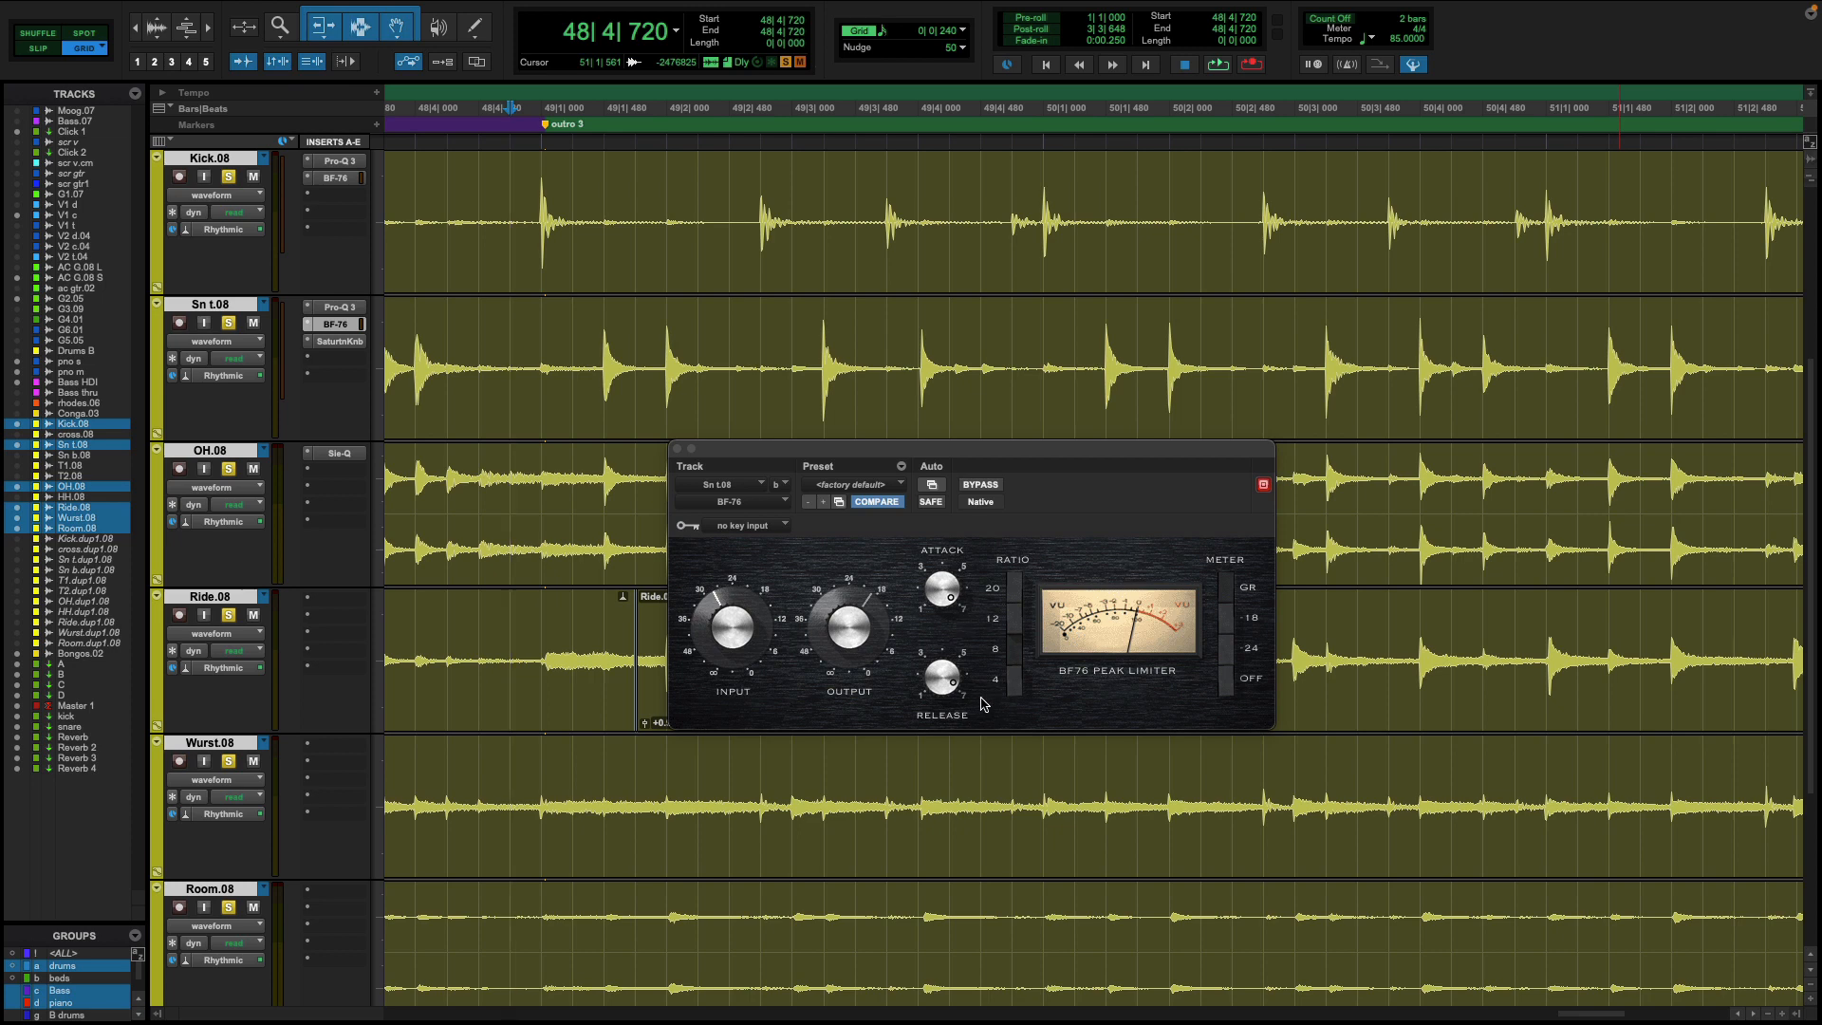
{"action": "mouse_move", "coordinate": [976, 720]}
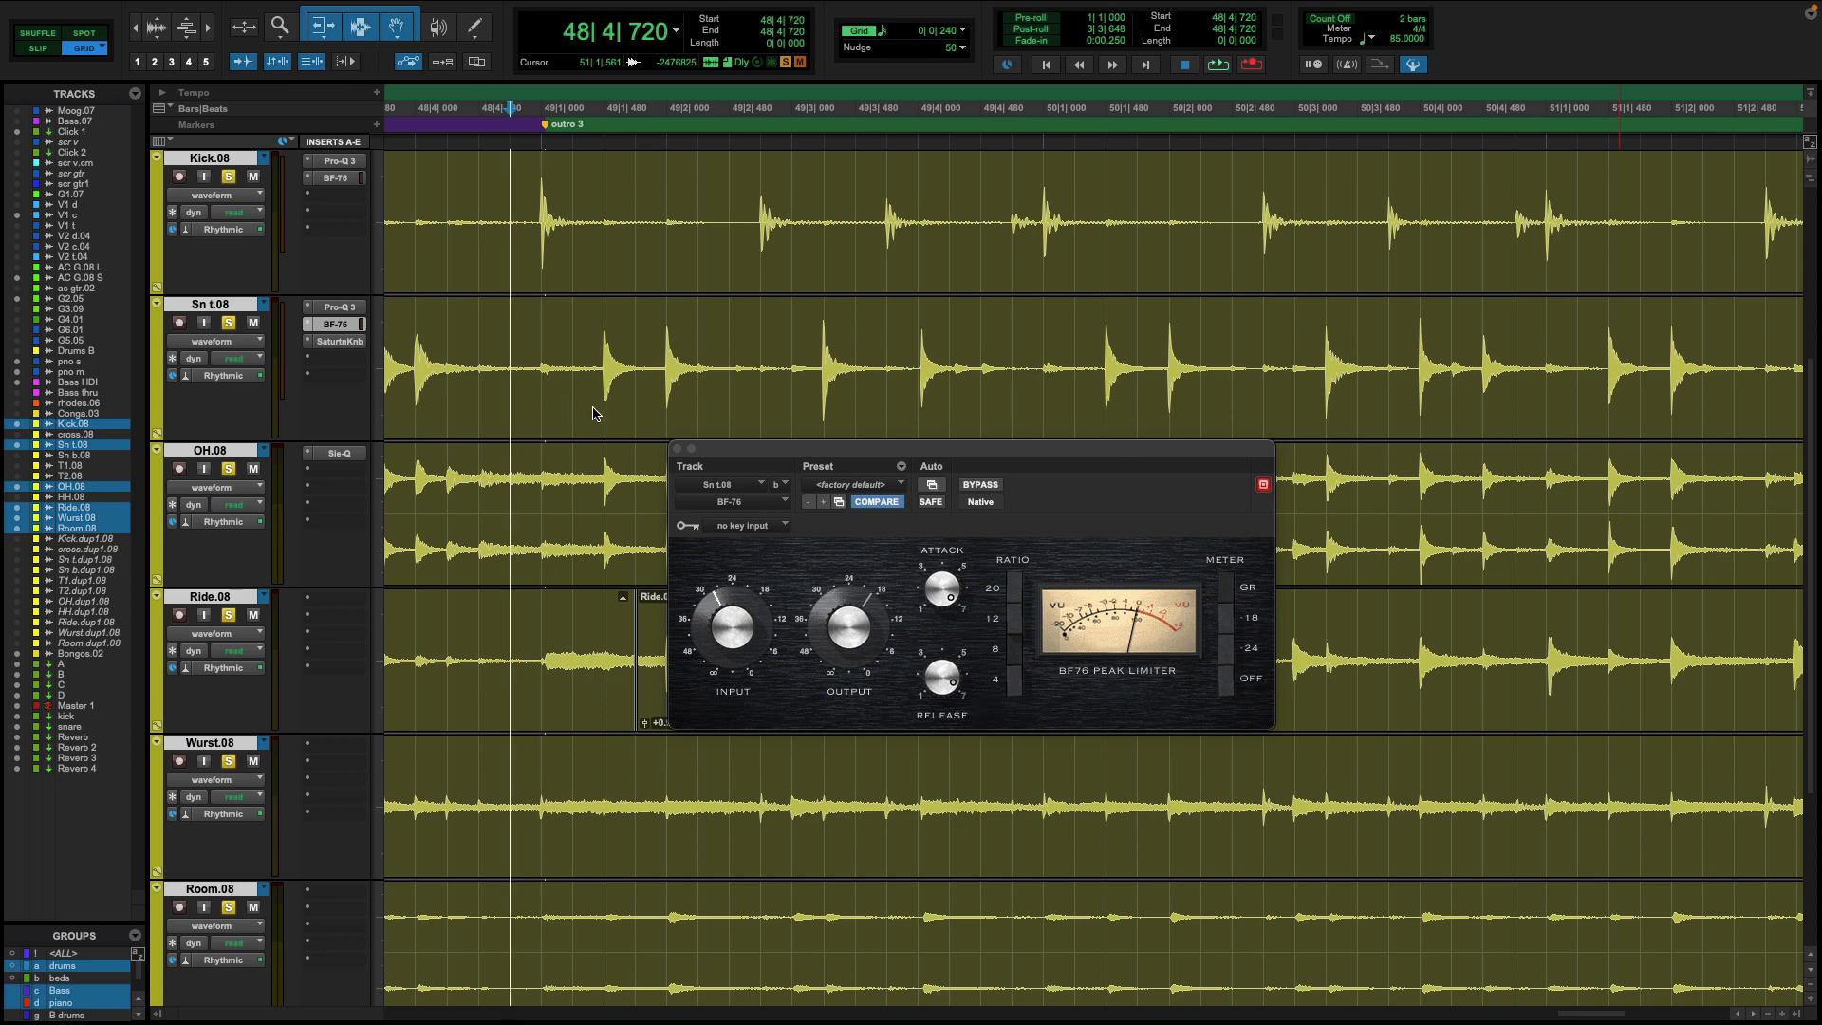
{"action": "mouse_move", "coordinate": [1086, 420]}
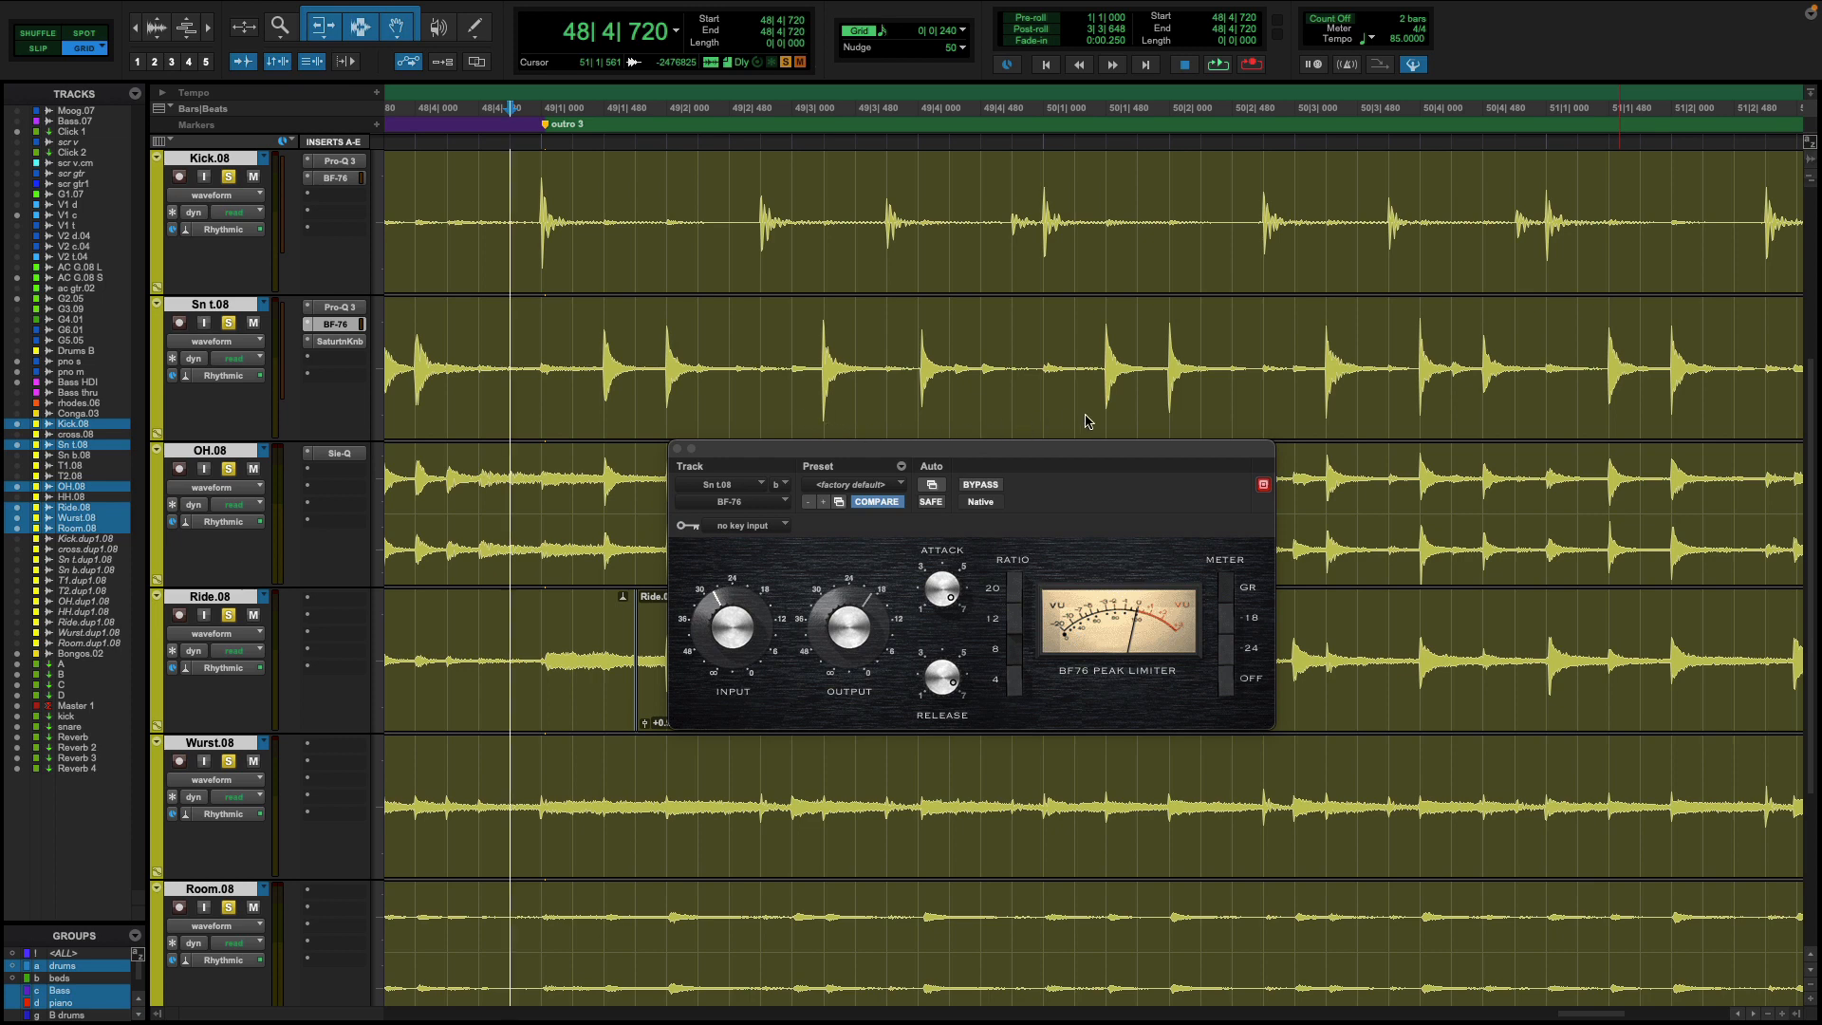
{"action": "mouse_move", "coordinate": [1248, 431]}
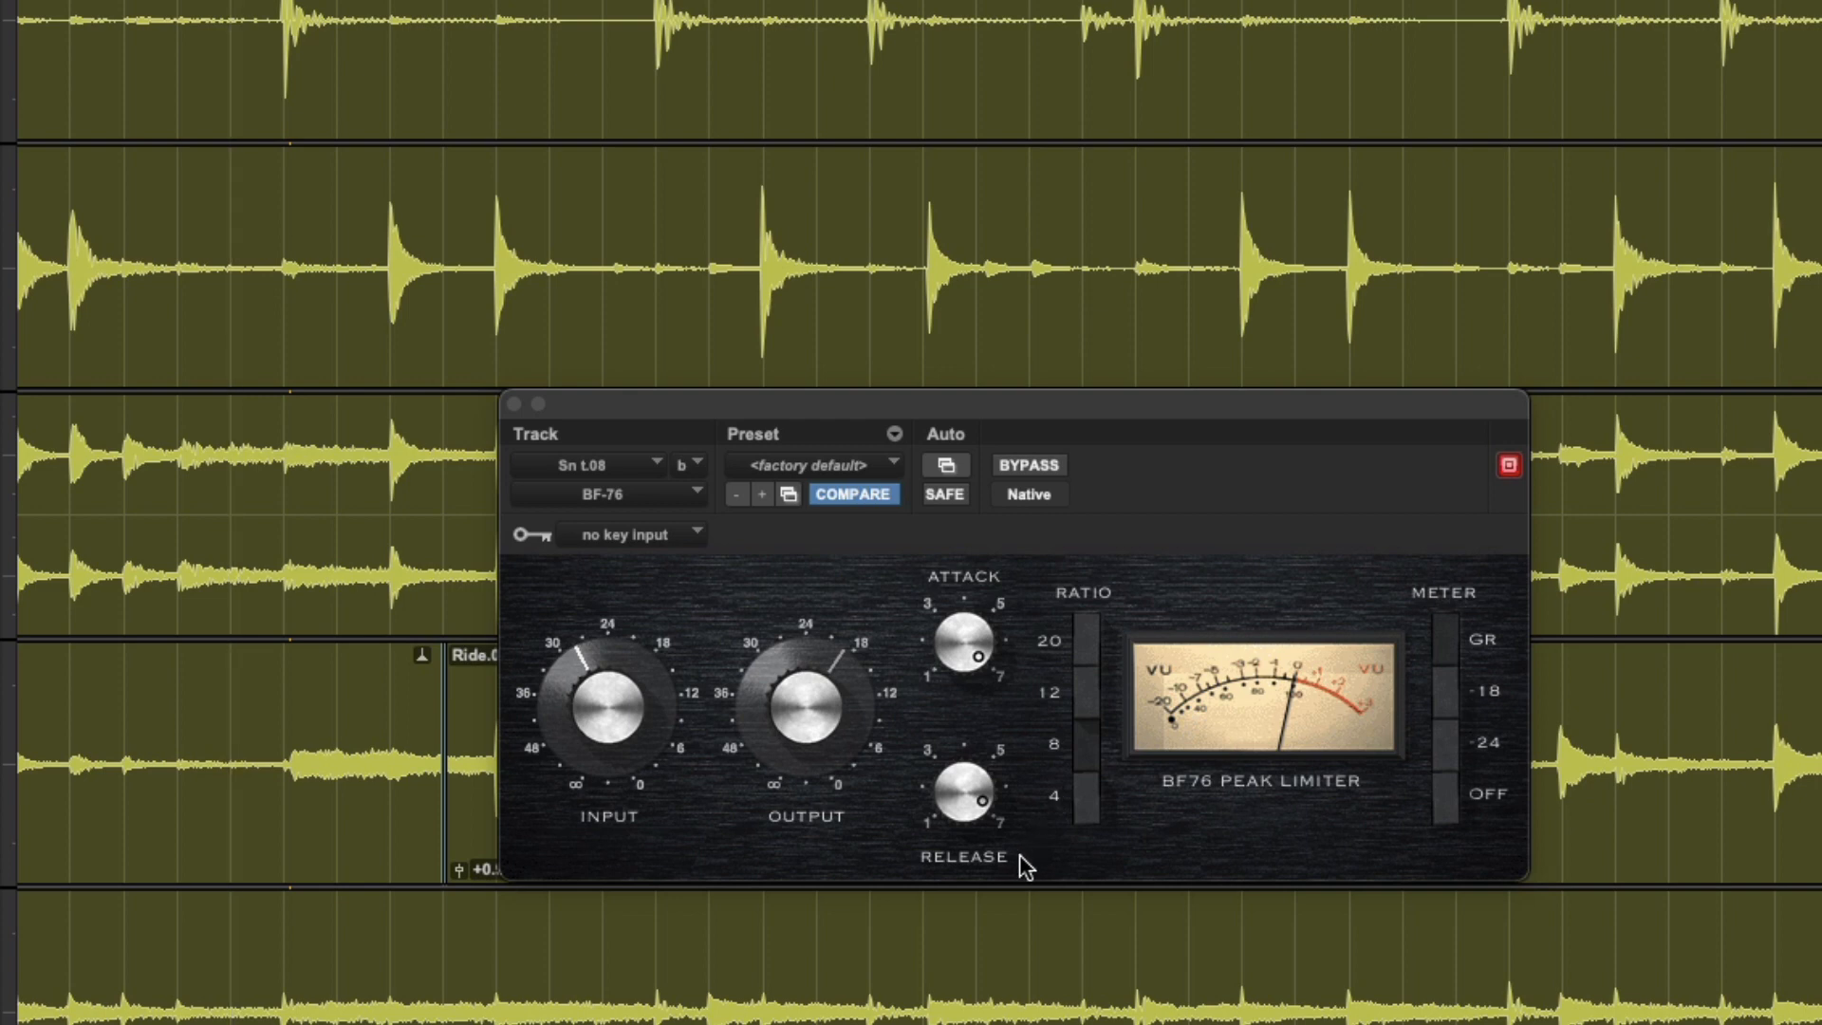
{"action": "mouse_move", "coordinate": [626, 258]}
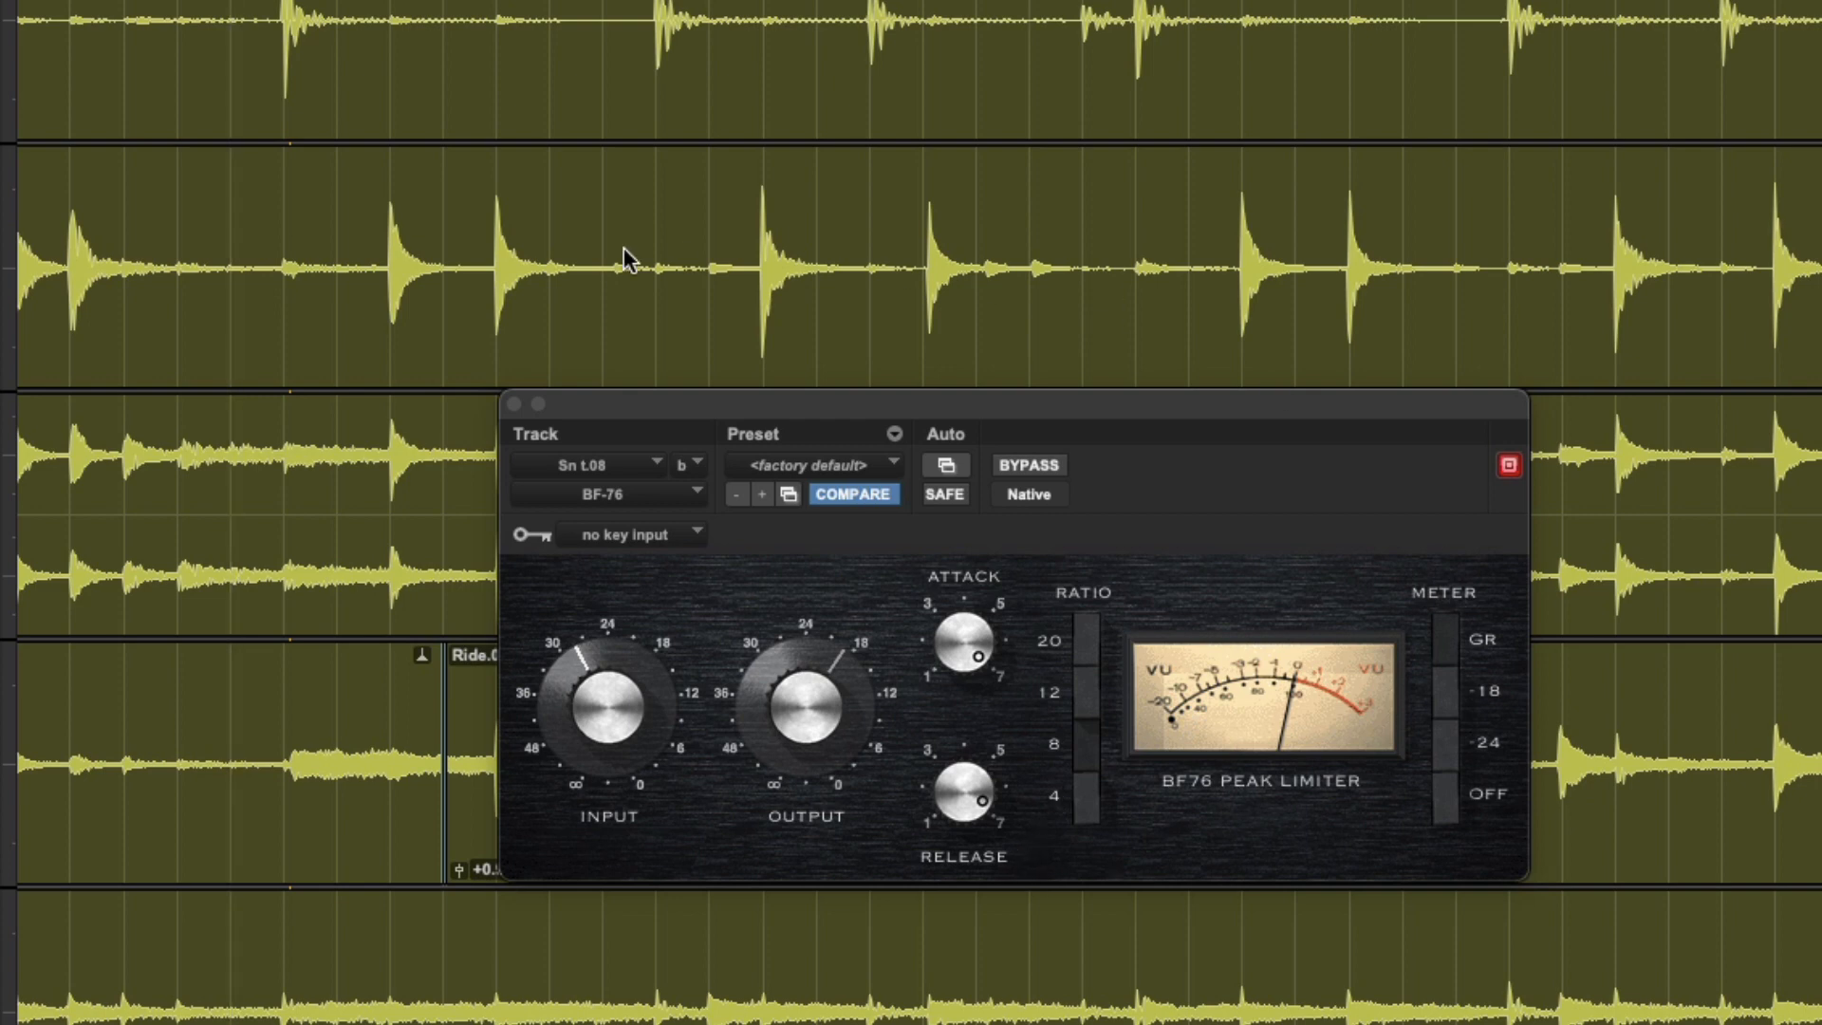
{"action": "mouse_move", "coordinate": [772, 369]}
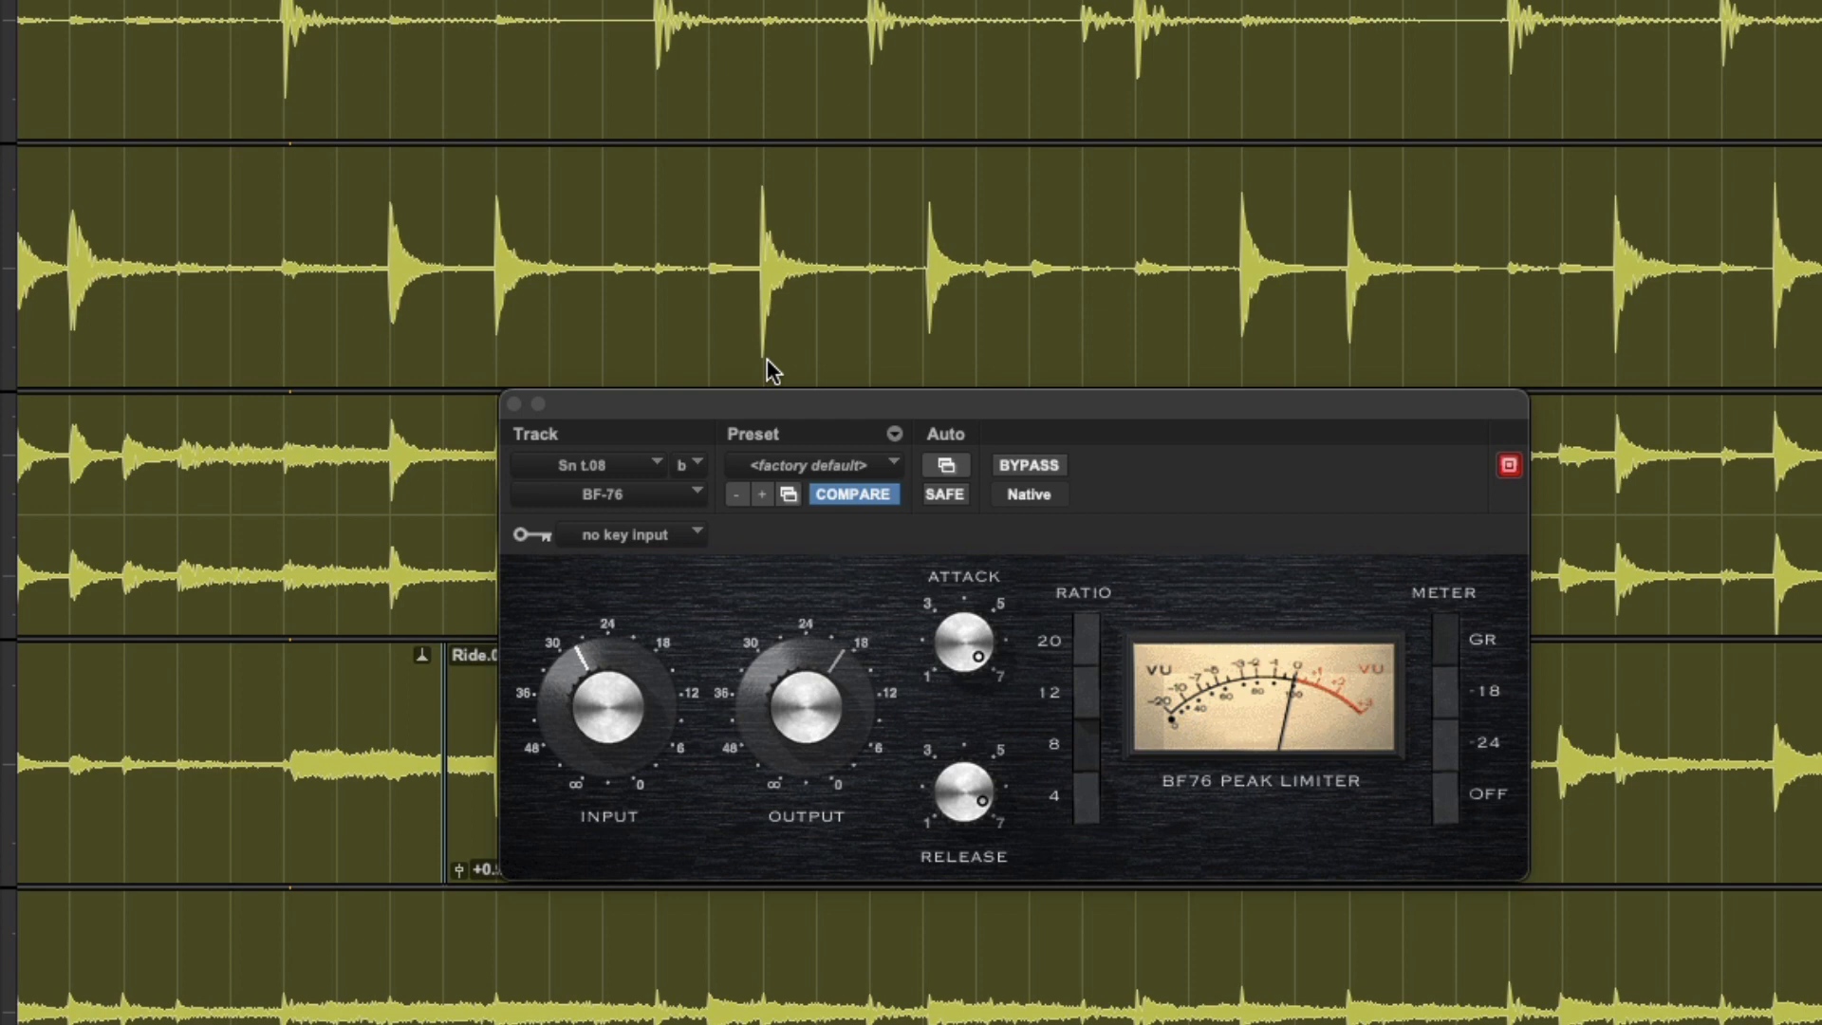
{"action": "mouse_move", "coordinate": [1790, 376]}
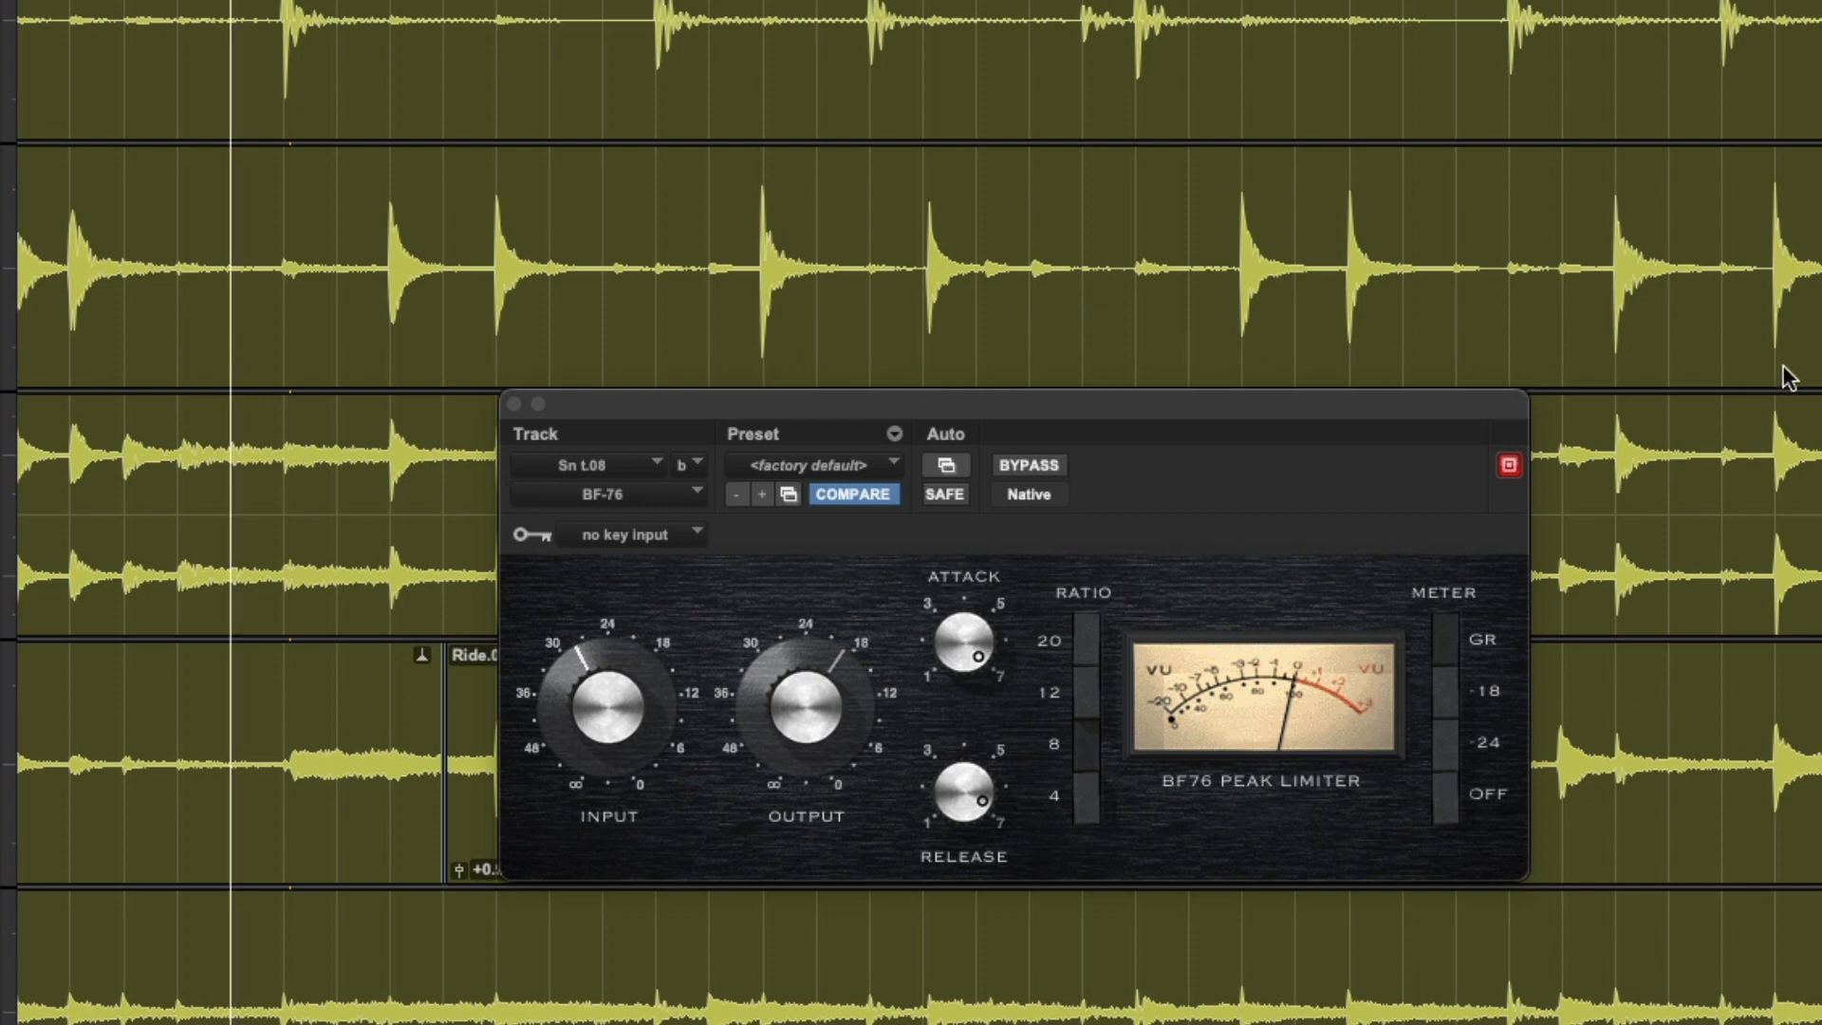
{"action": "mouse_move", "coordinate": [449, 353]}
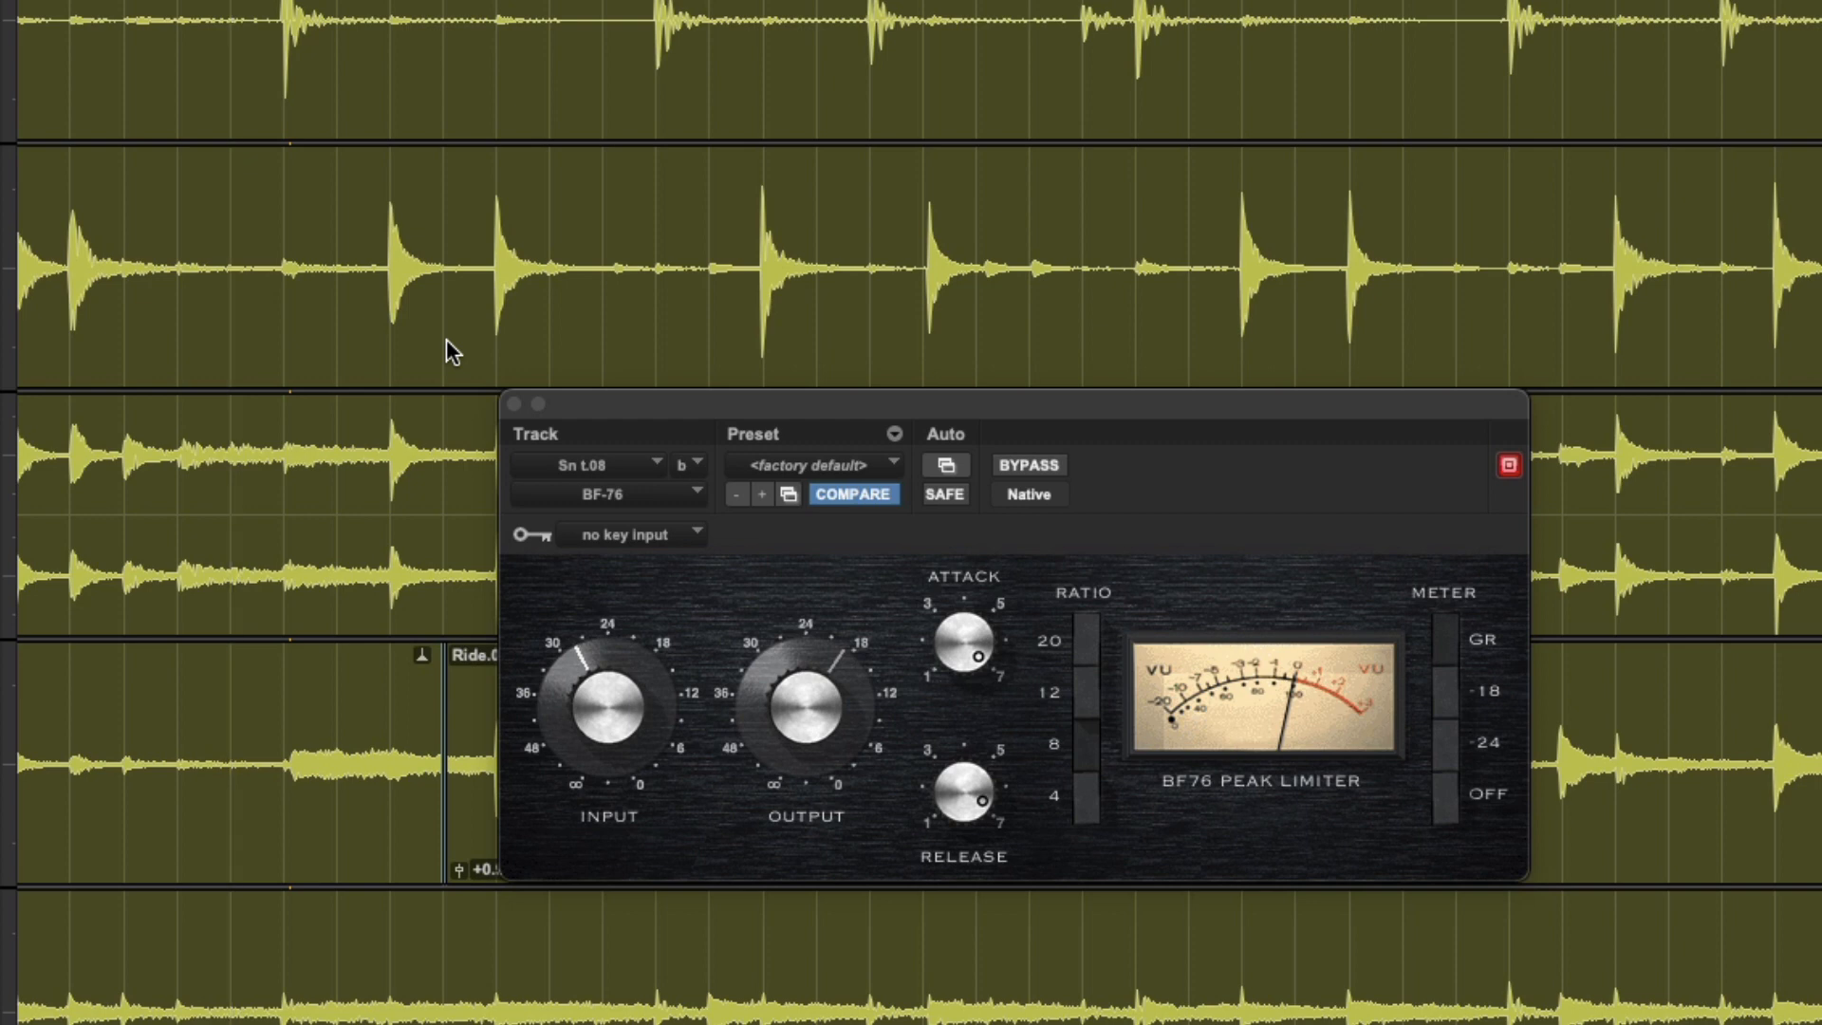
{"action": "mouse_move", "coordinate": [586, 744]}
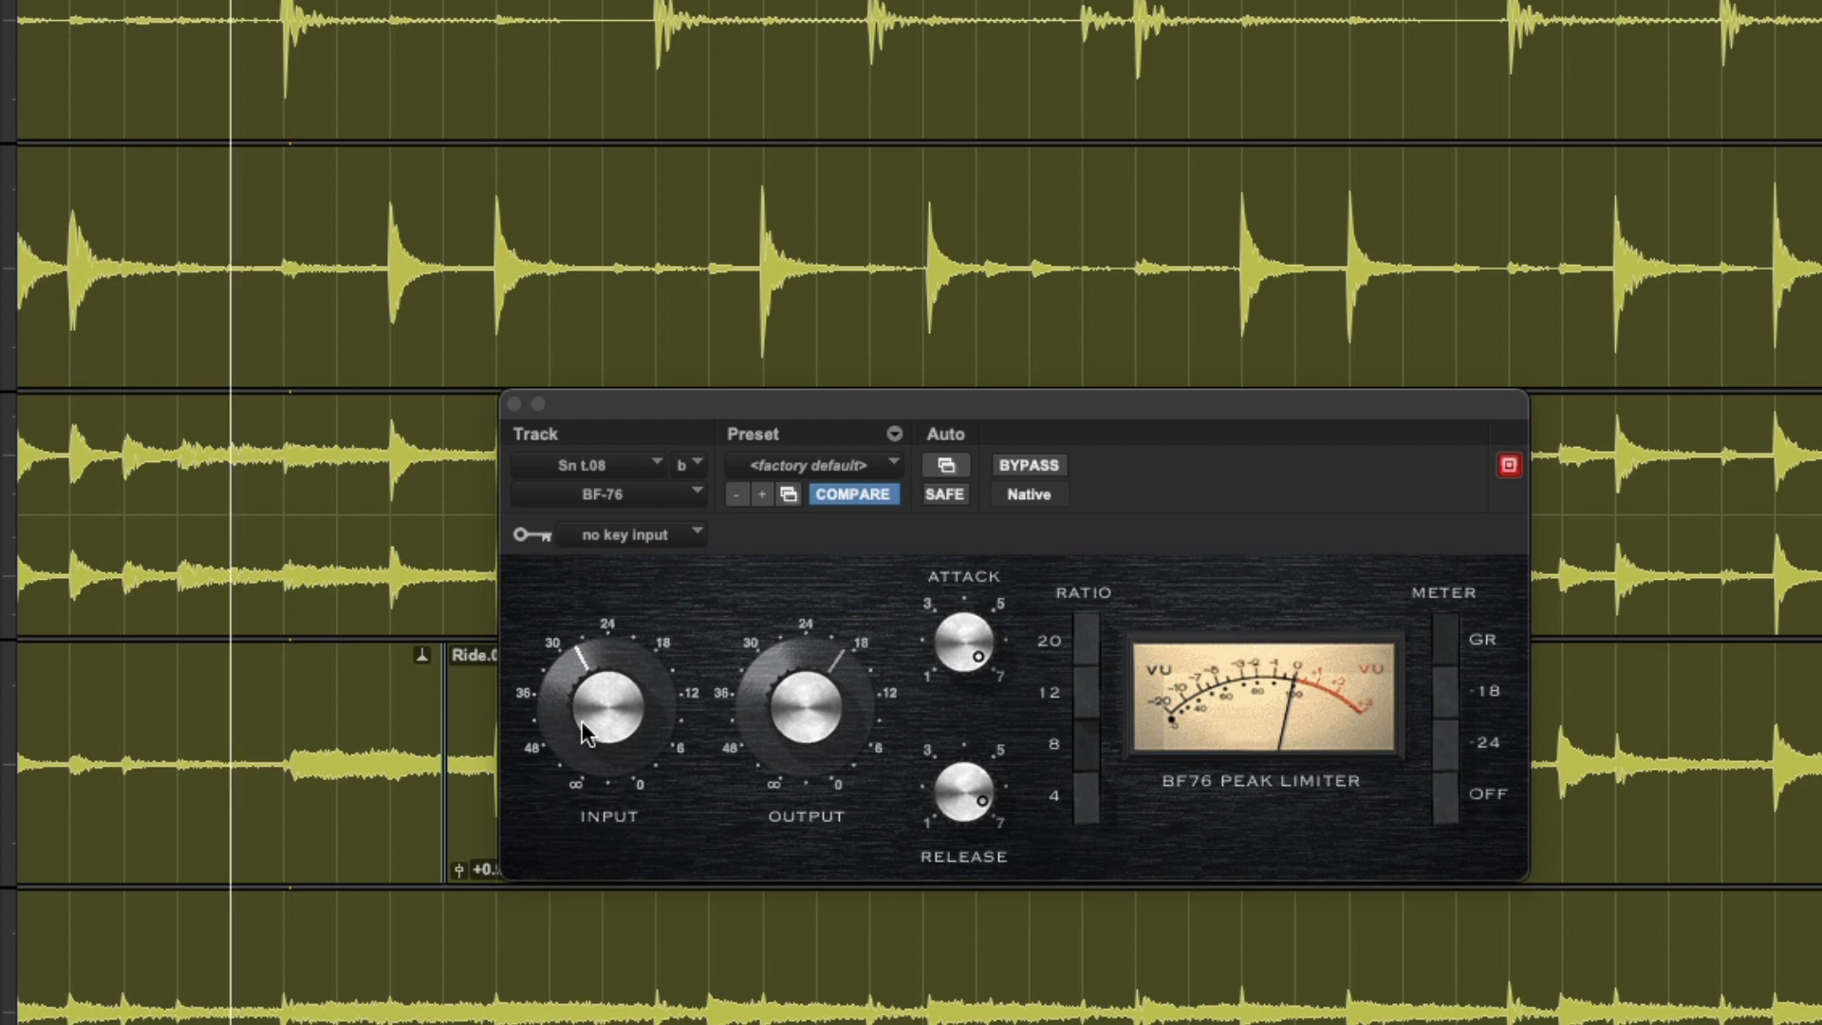
{"action": "mouse_move", "coordinate": [227, 262]}
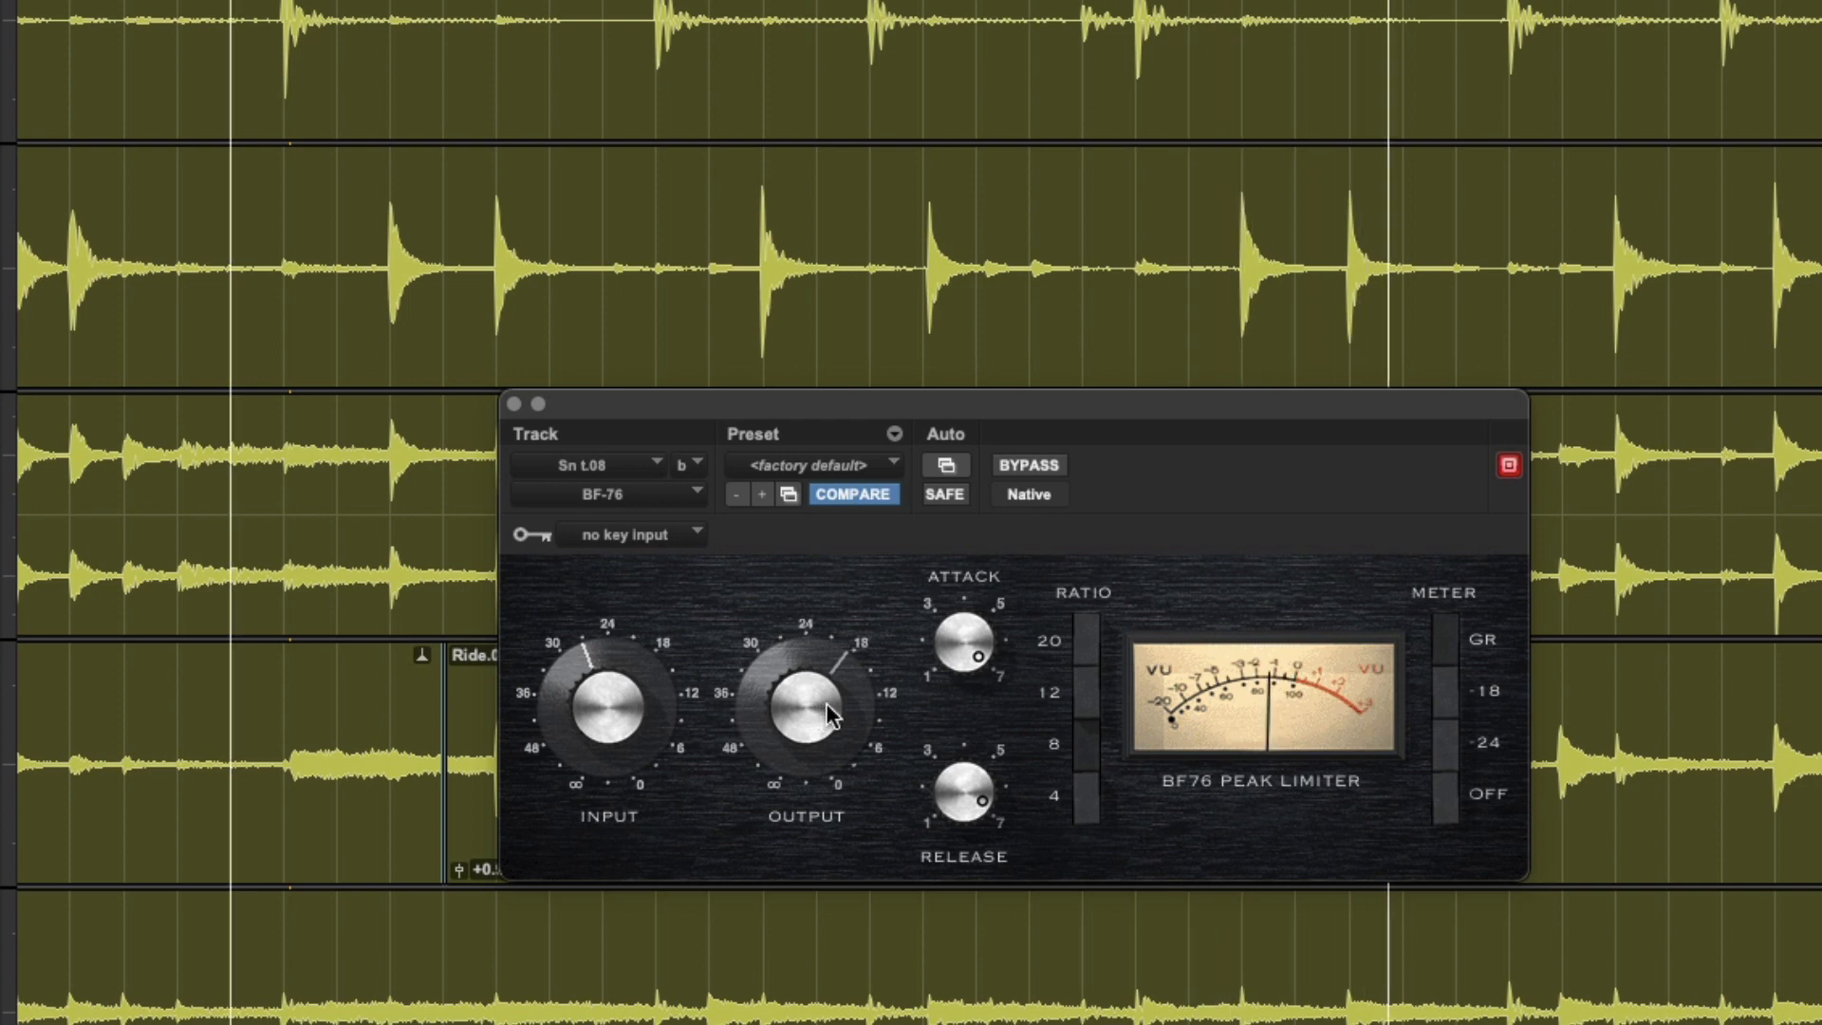
Step: Bypass the BF-76 on Sn t.08 to hear the uncompressed snare
{"action": "left_click", "coordinate": [1027, 465]}
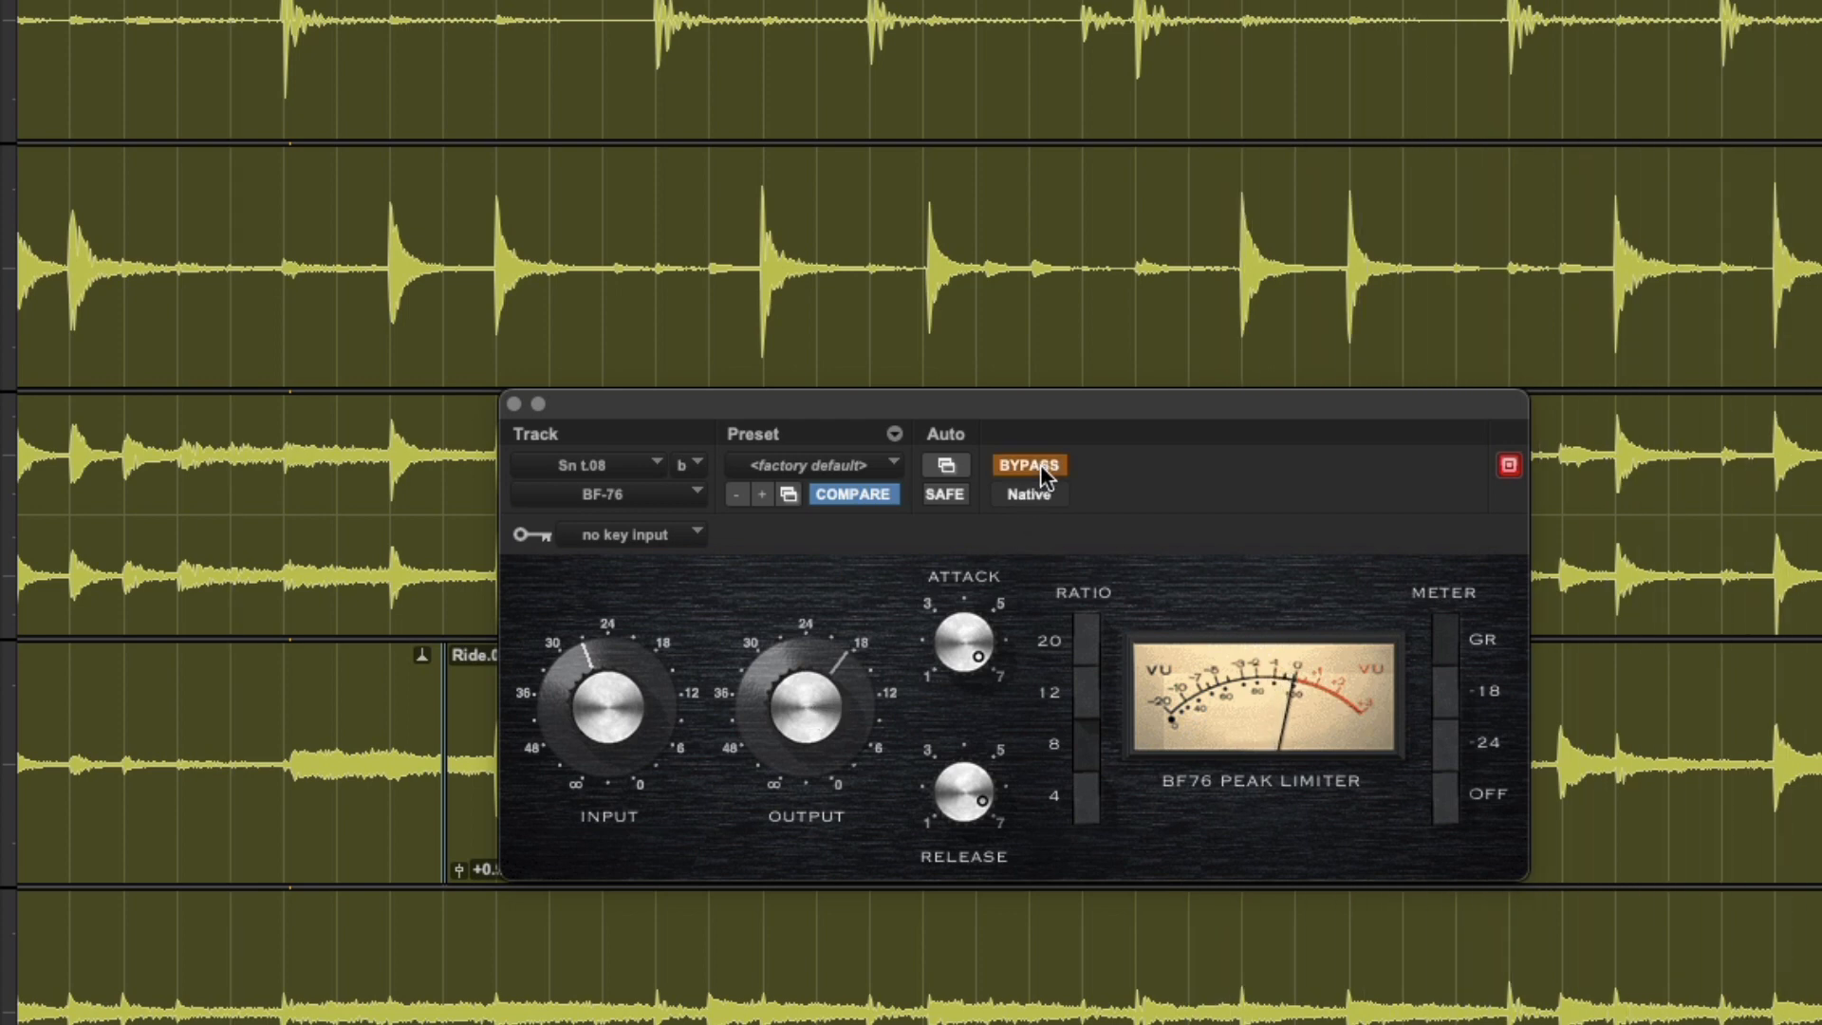
{"action": "left_click", "coordinate": [1027, 465]}
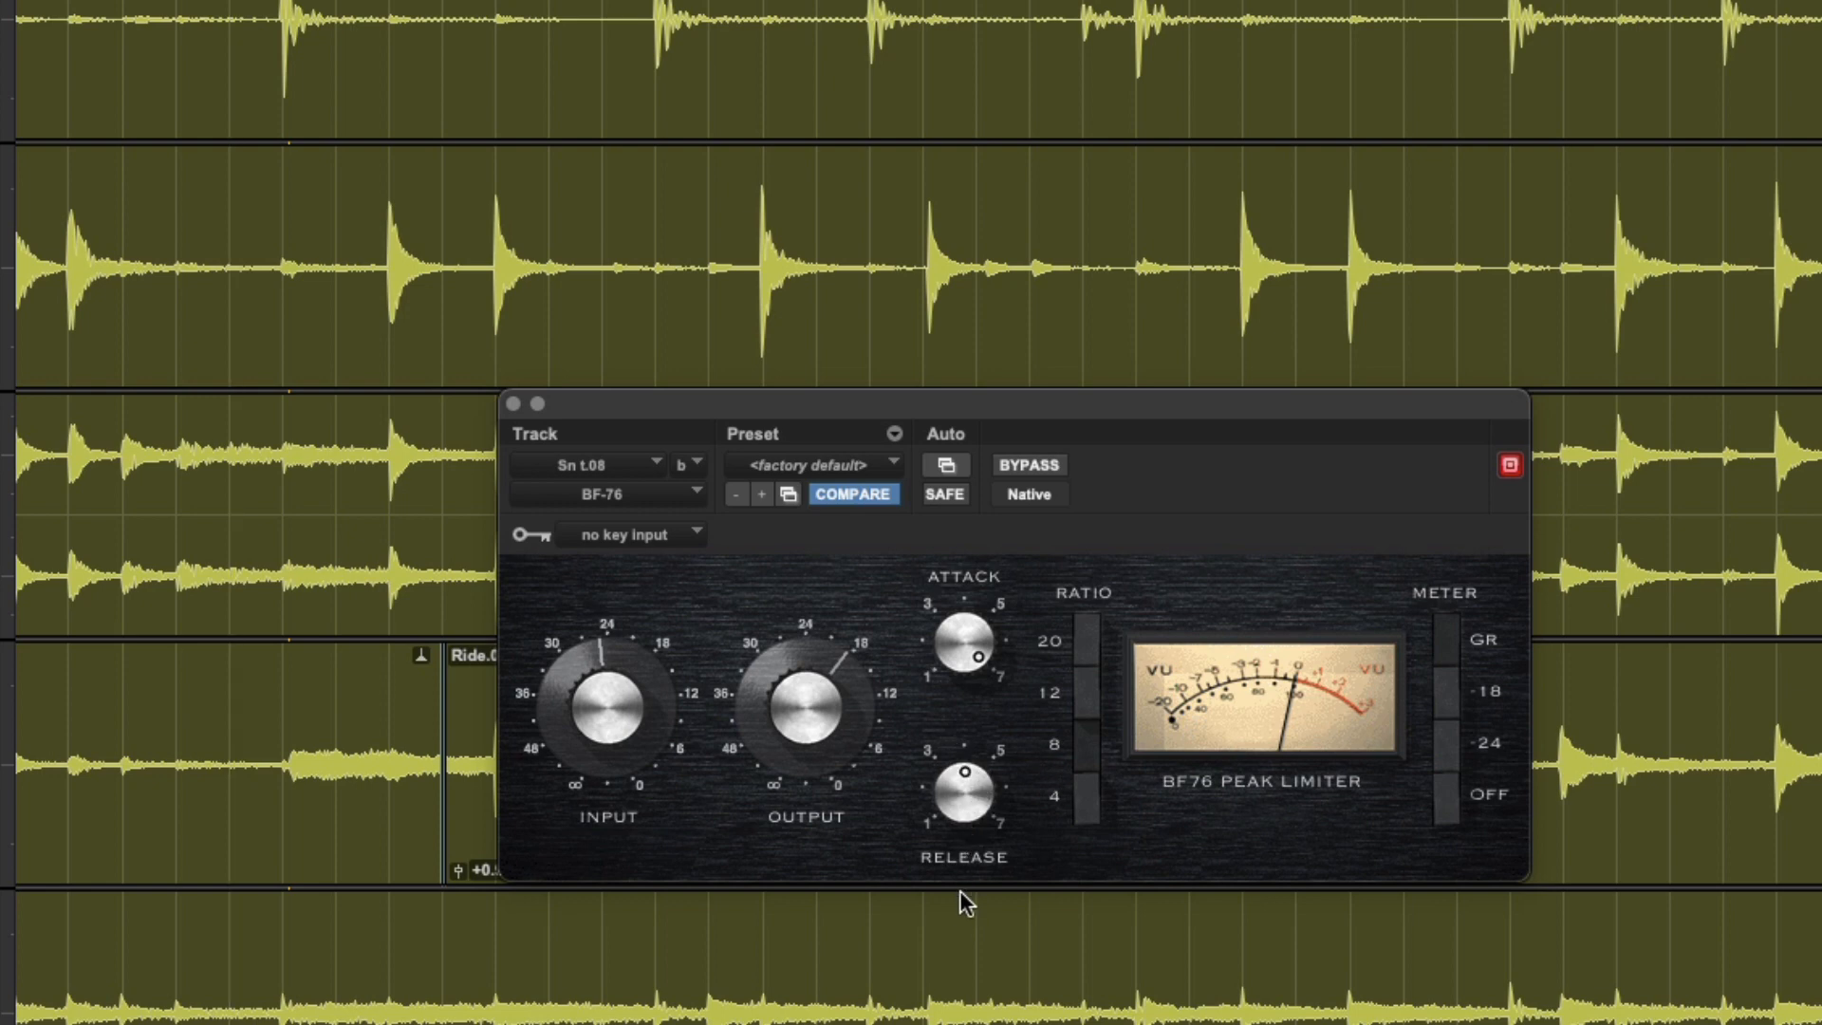
{"action": "mouse_move", "coordinate": [957, 911]}
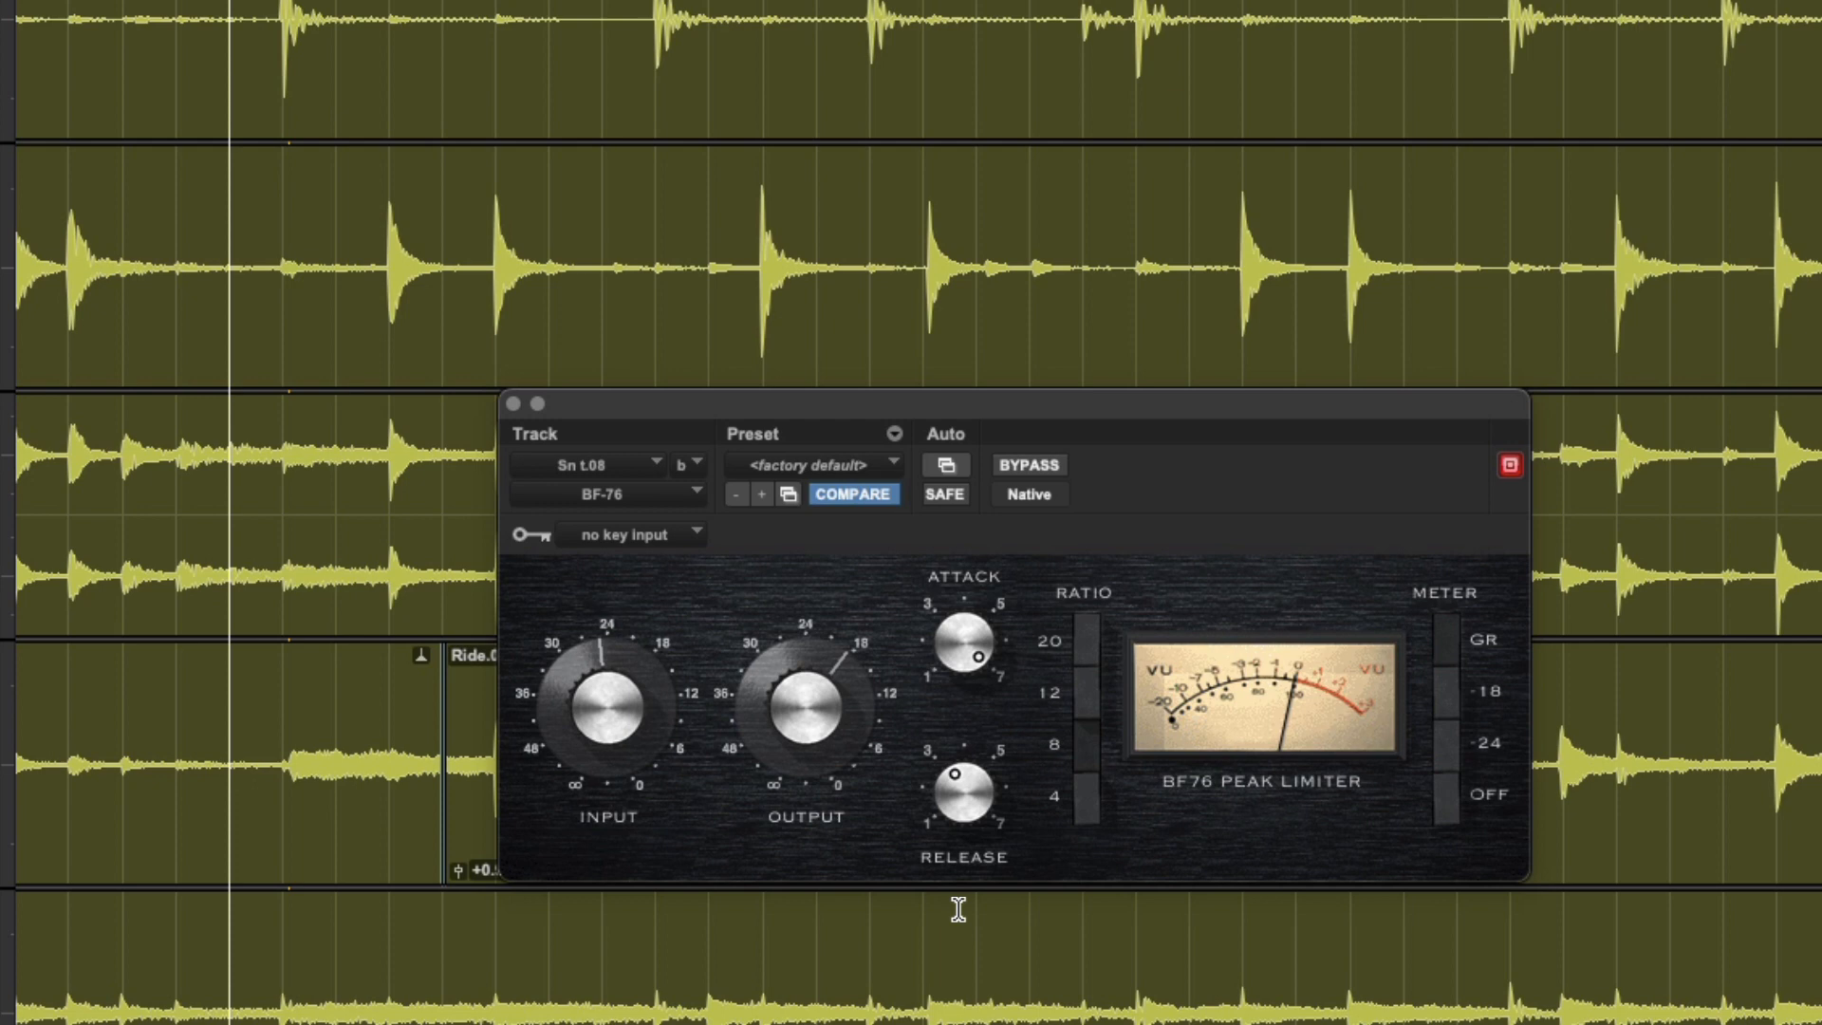